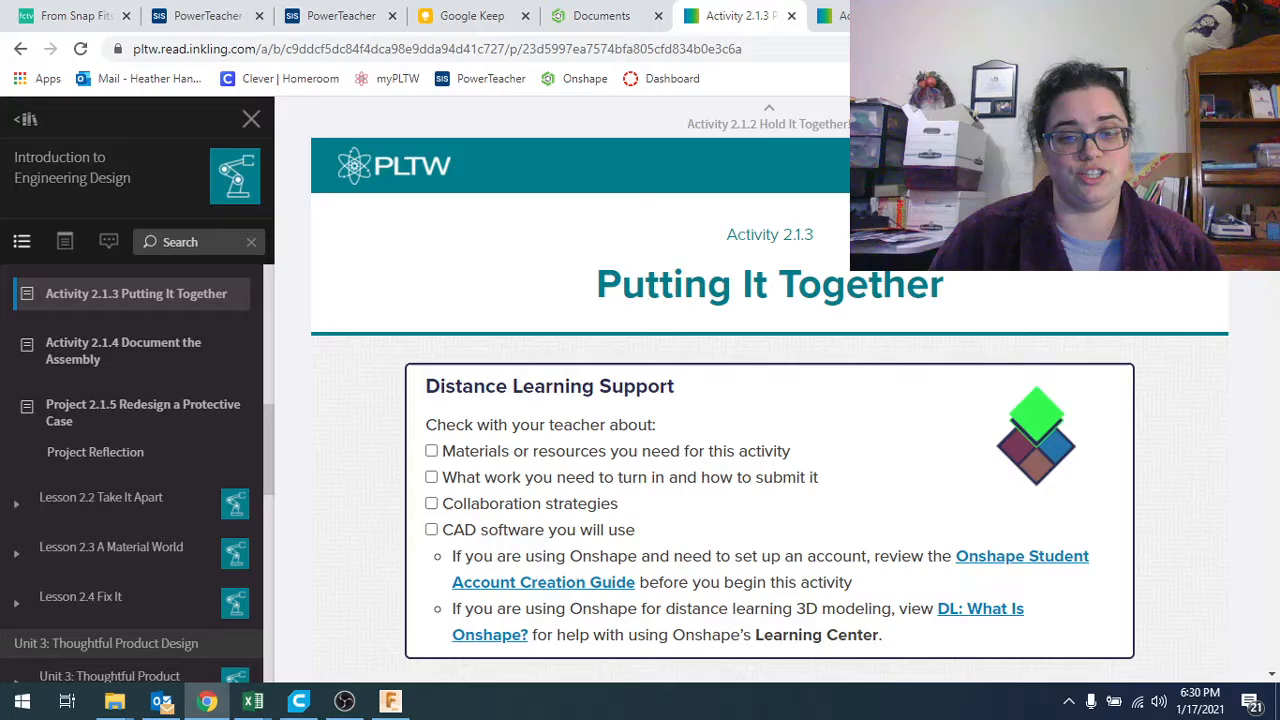
Scroll Activity 2.1.3 through Assembly Joint Types, the Degrees of Freedom video and step 2.
scroll(down, 3)
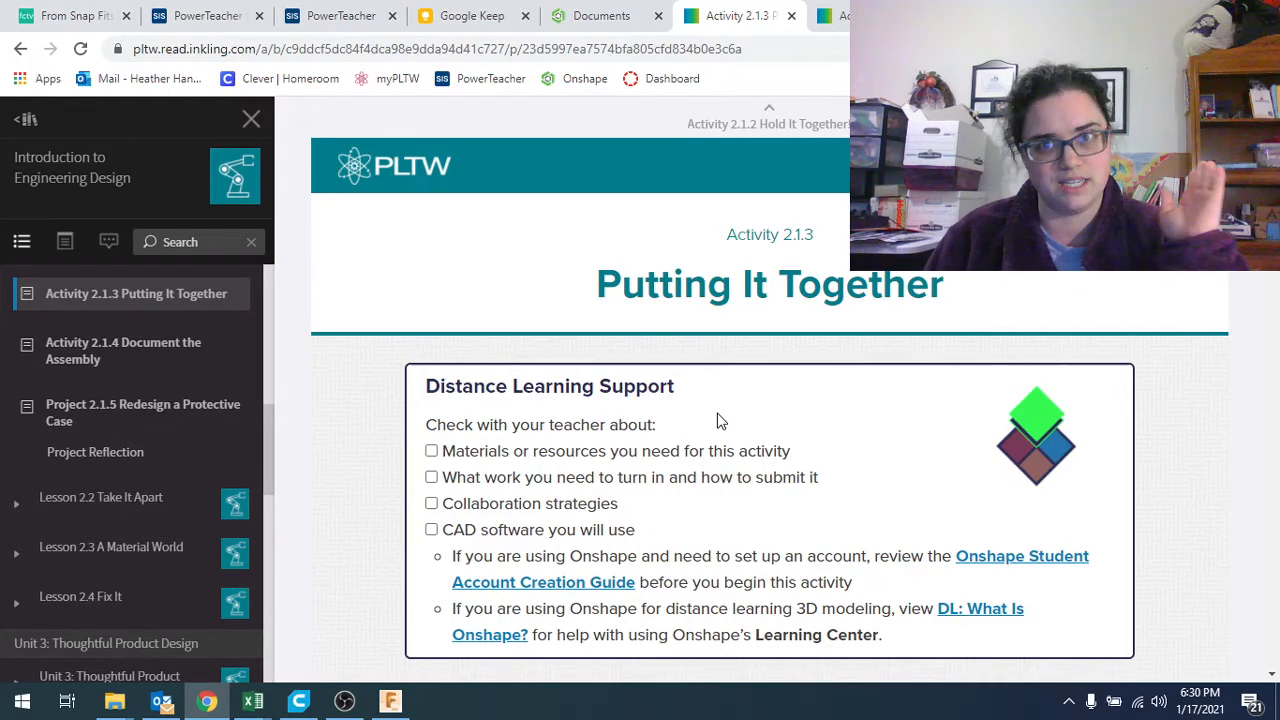
mouse_move(705, 512)
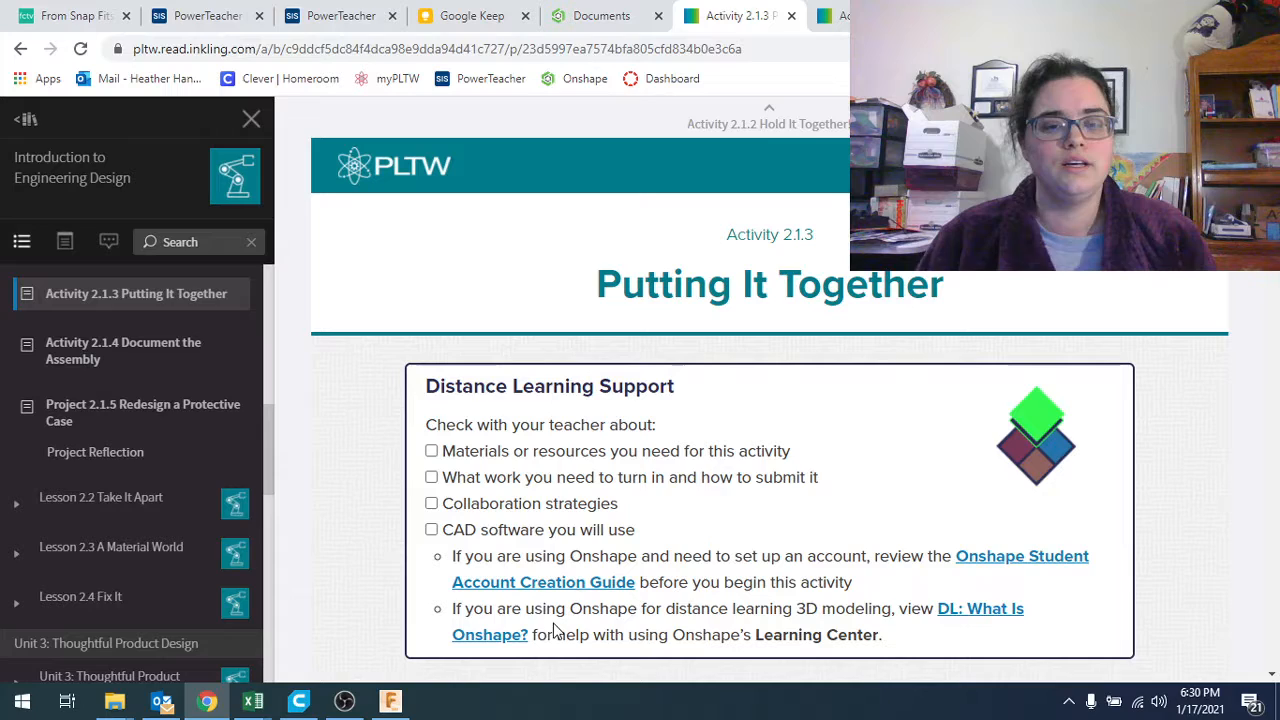
scroll(down, 3)
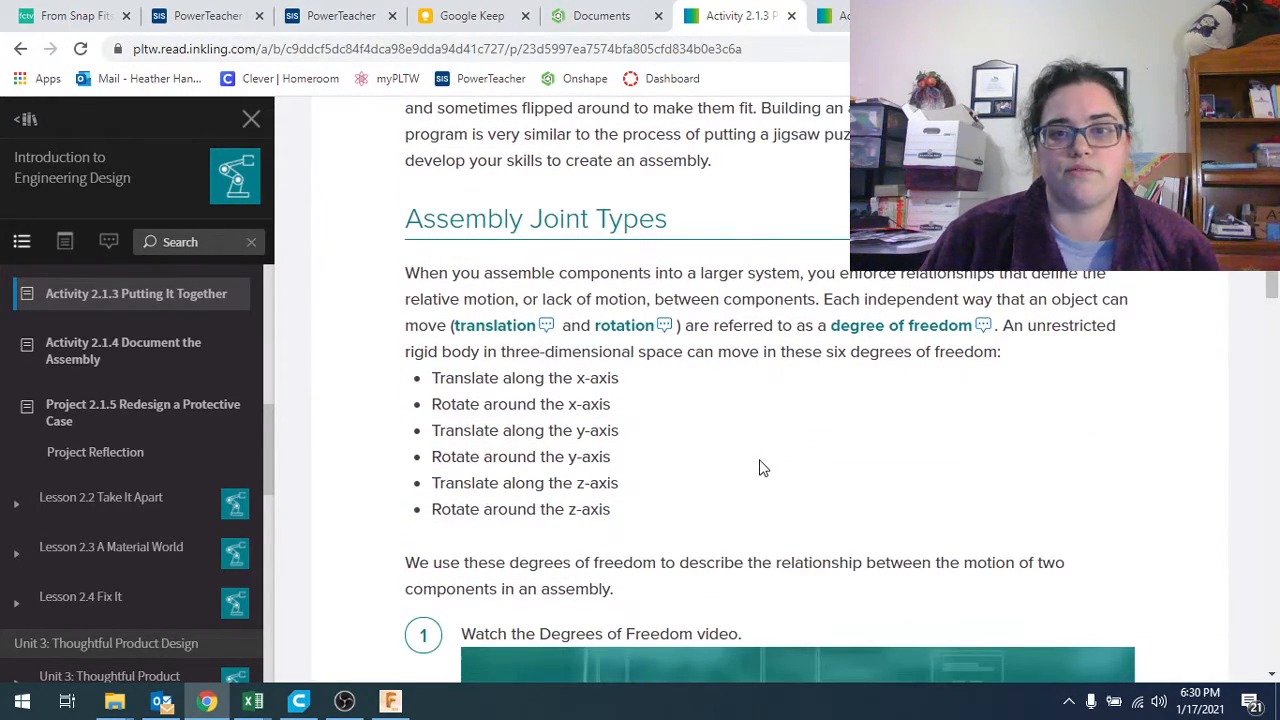
scroll(down, 3)
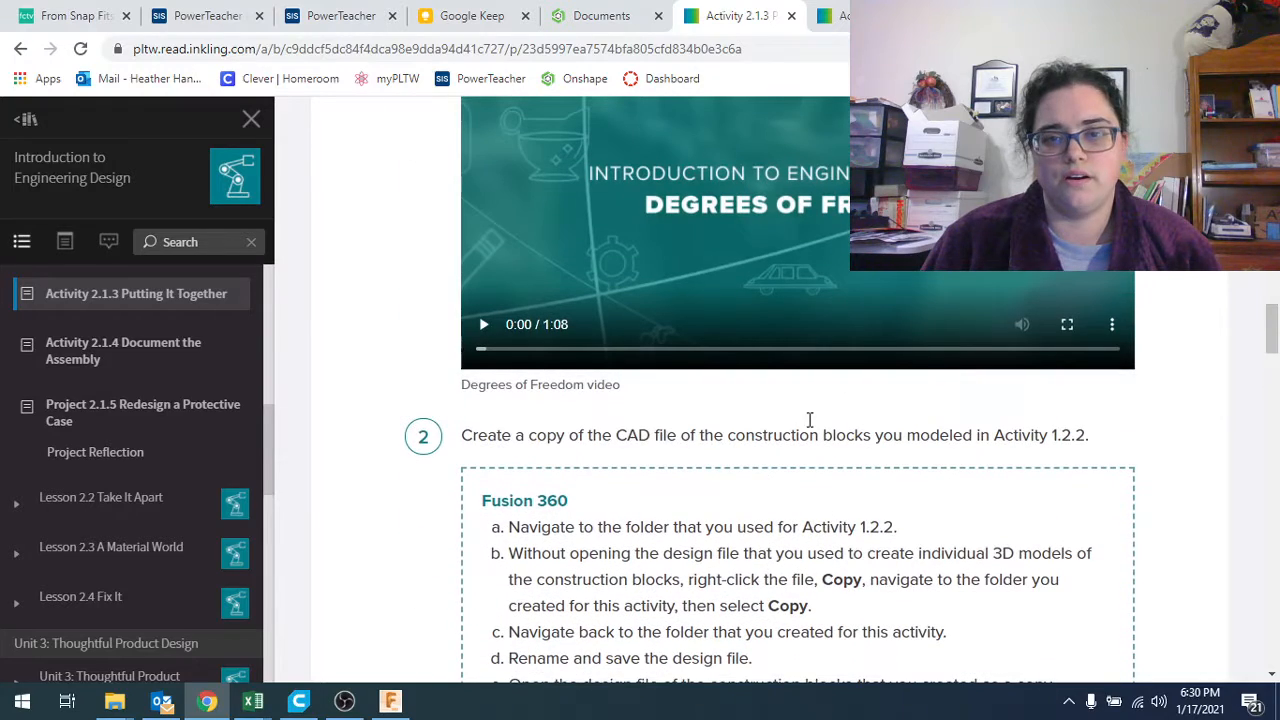
scroll(up, 3)
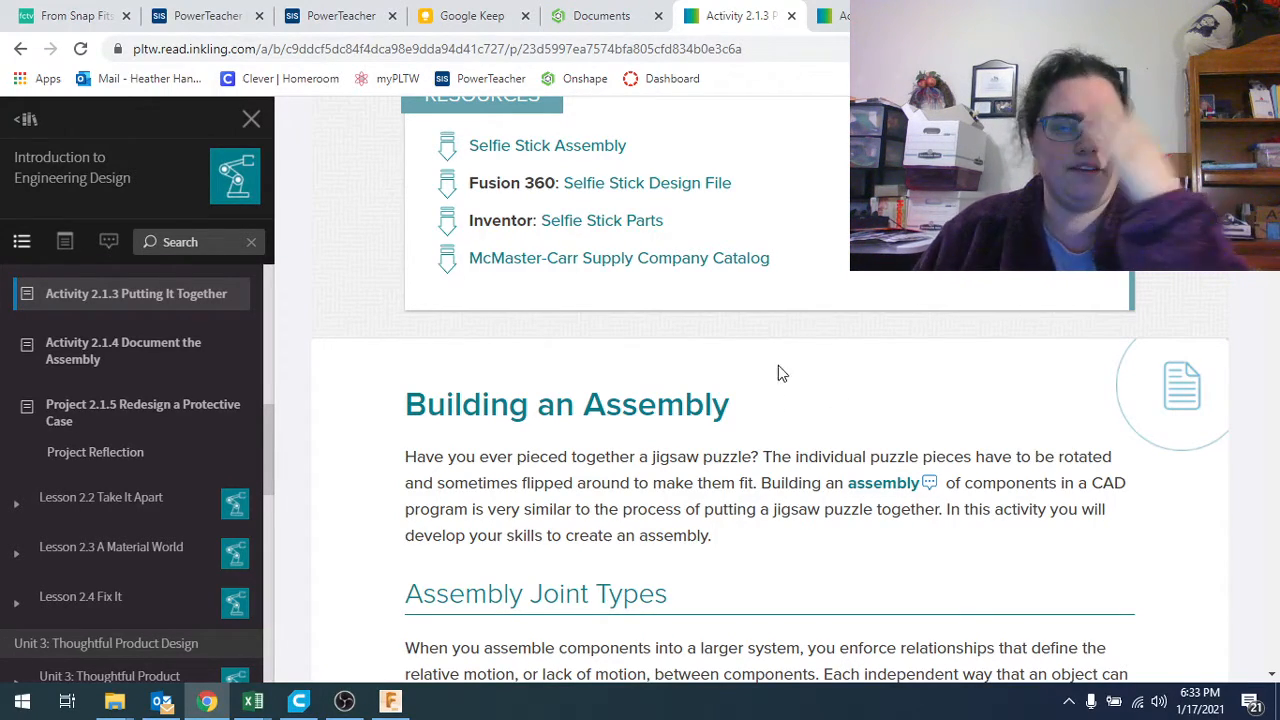
mouse_move(547, 145)
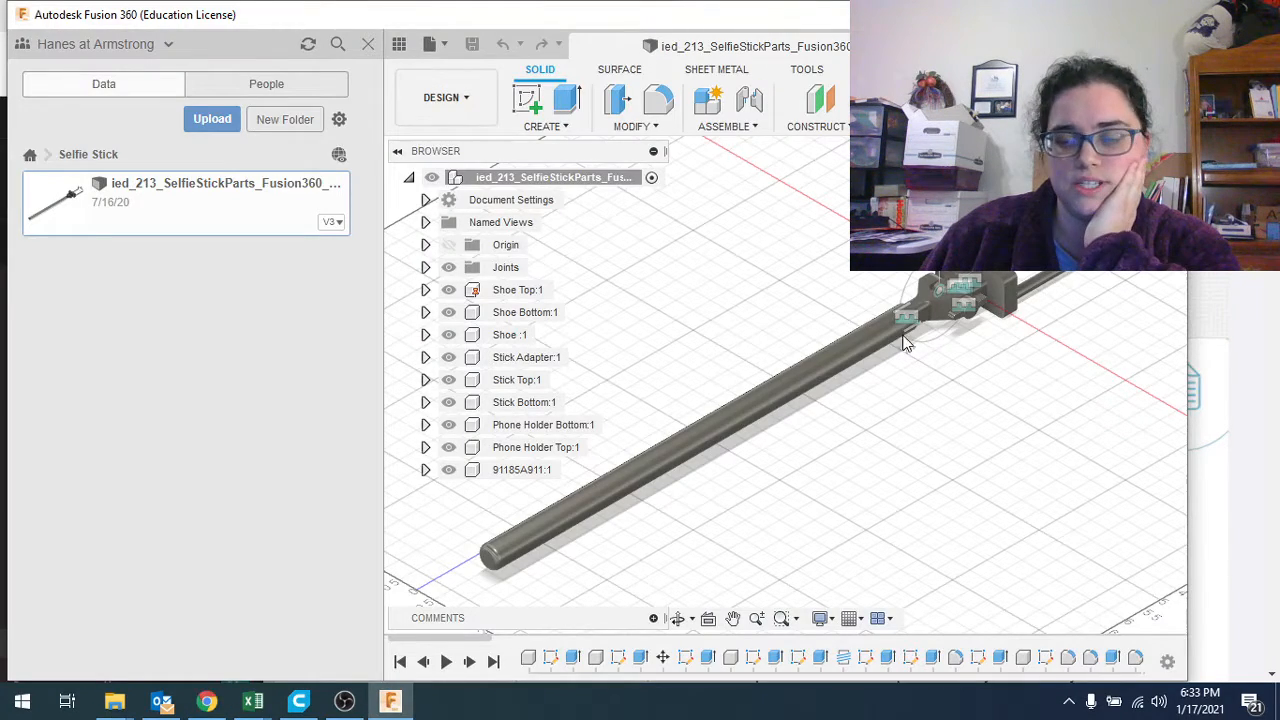
mouse_move(977, 494)
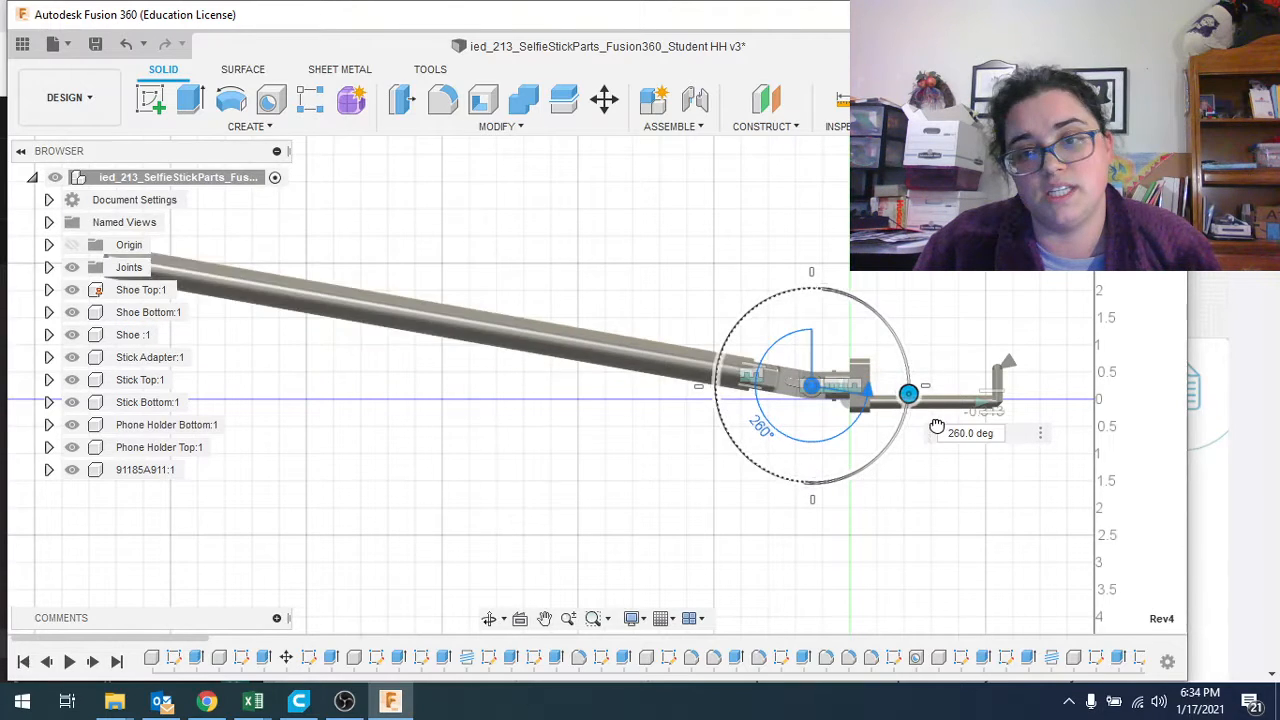
Drive the selfie stick joint to 190°, then 270°, and accept that angle.
drag(908, 393, 837, 480)
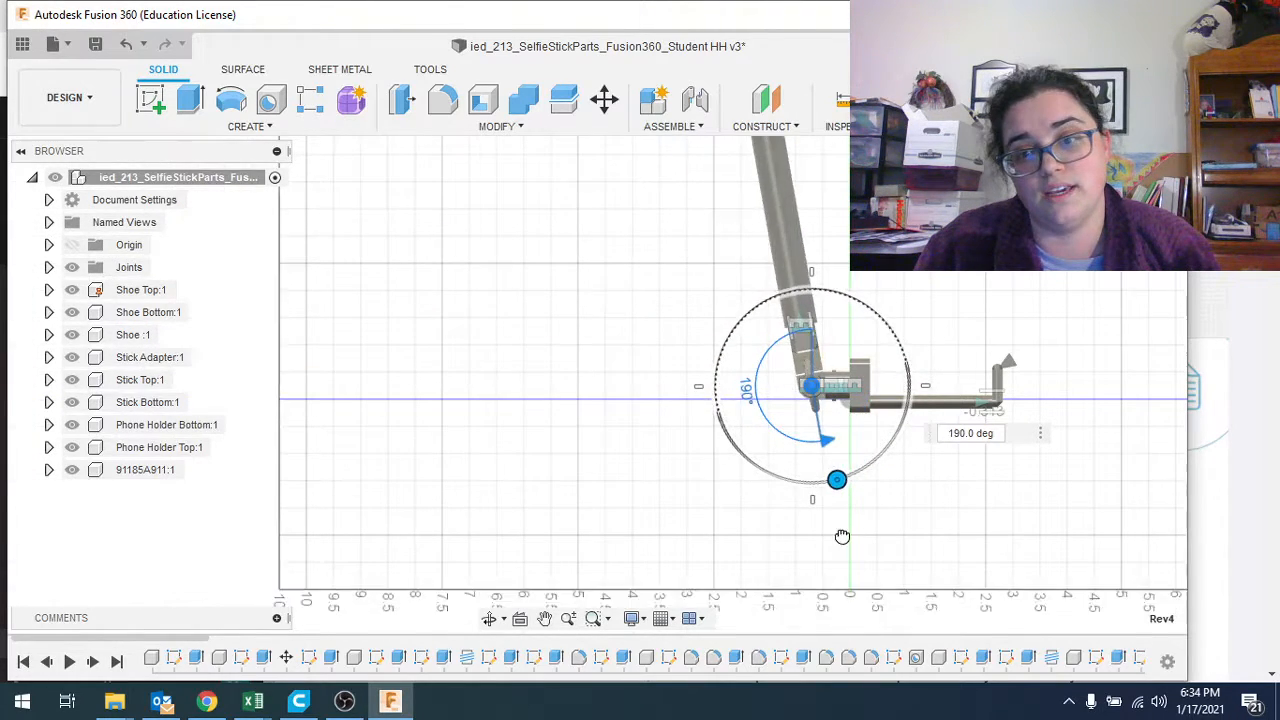
drag(837, 479, 905, 410)
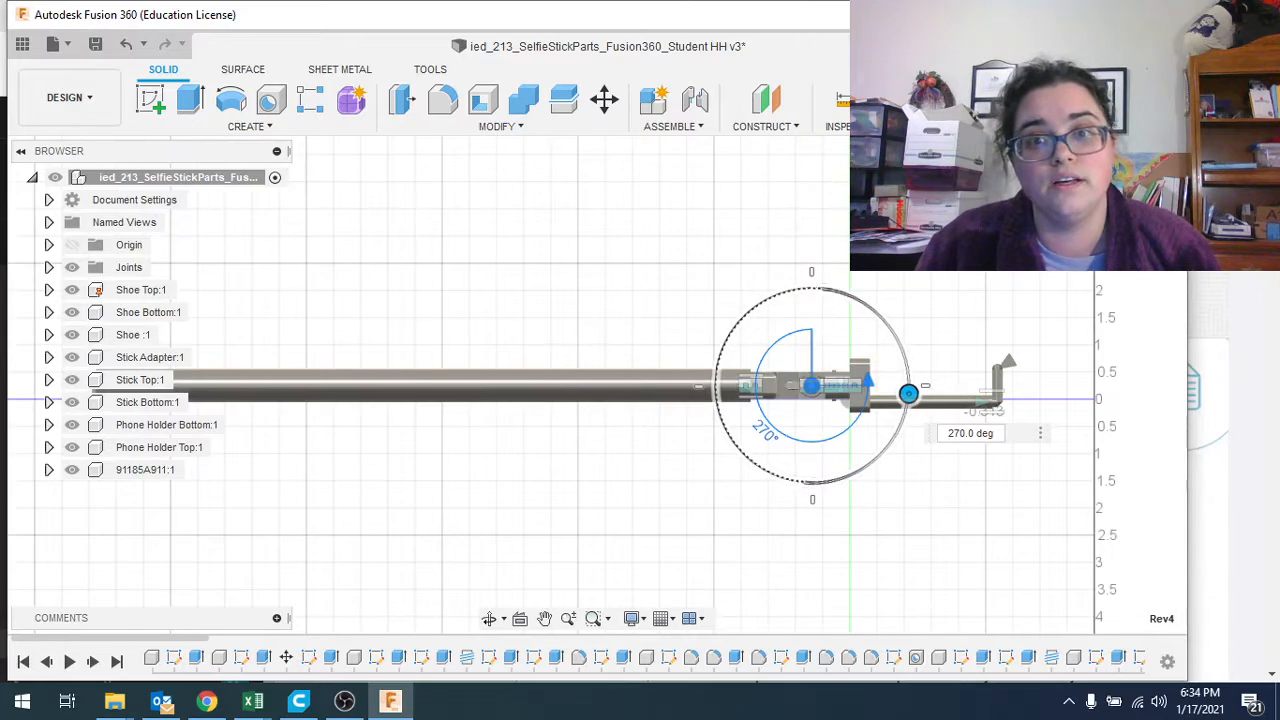
right_click(810, 385)
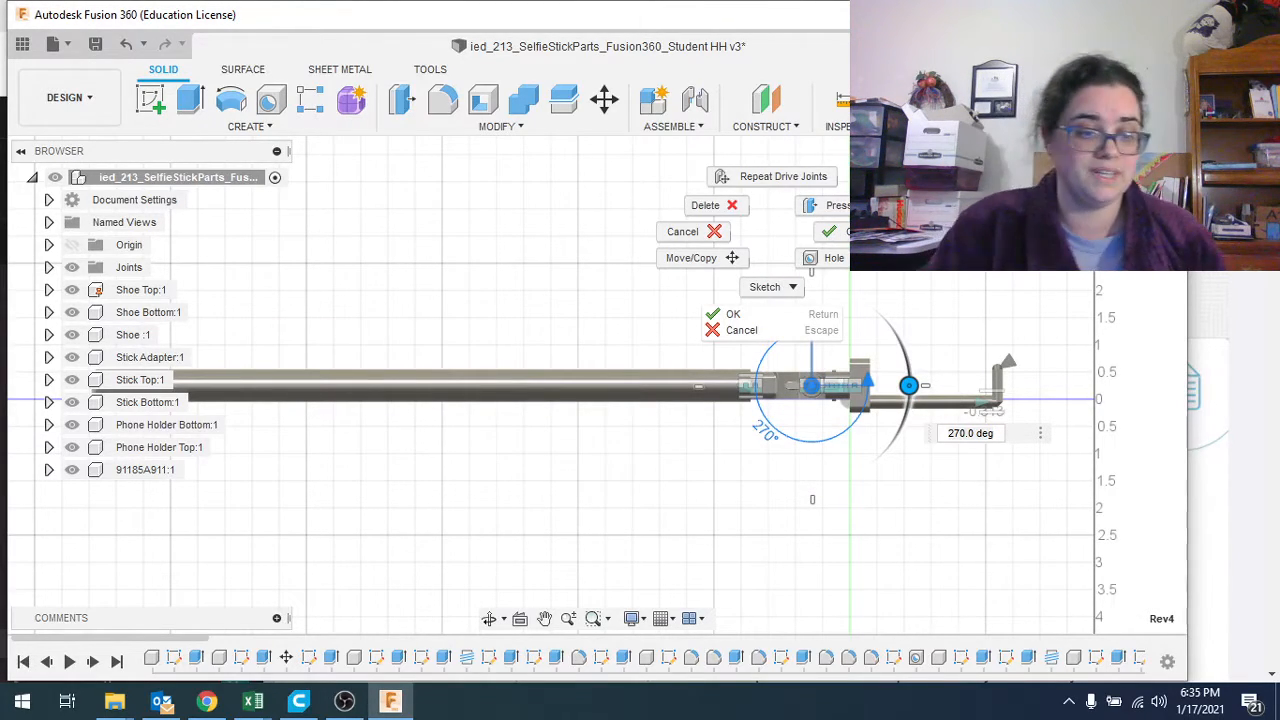
click(733, 313)
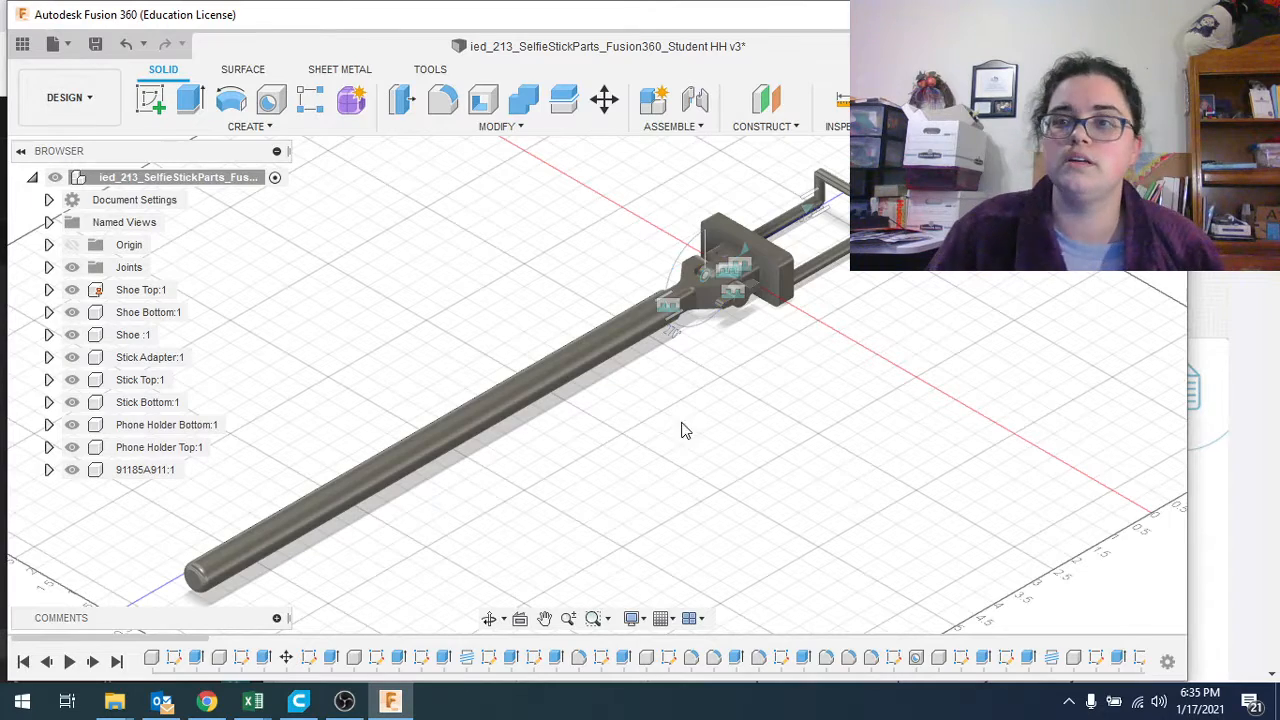
mouse_move(518, 388)
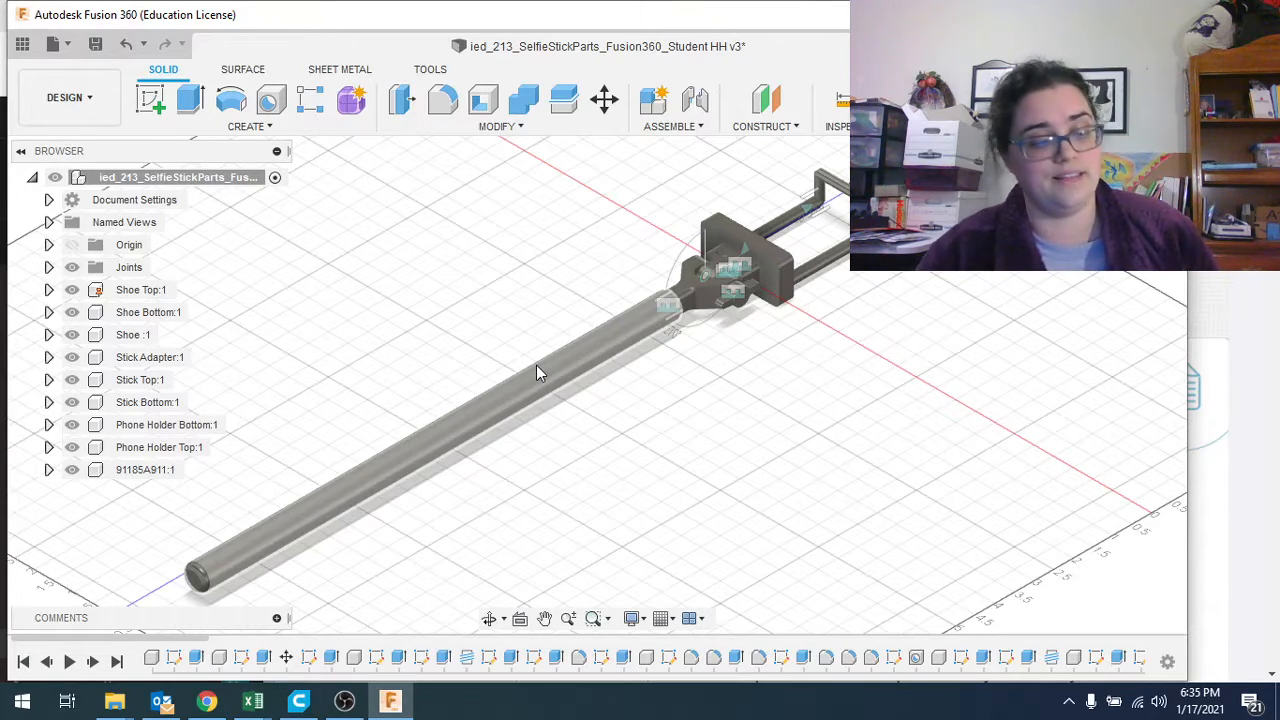
mouse_move(583, 368)
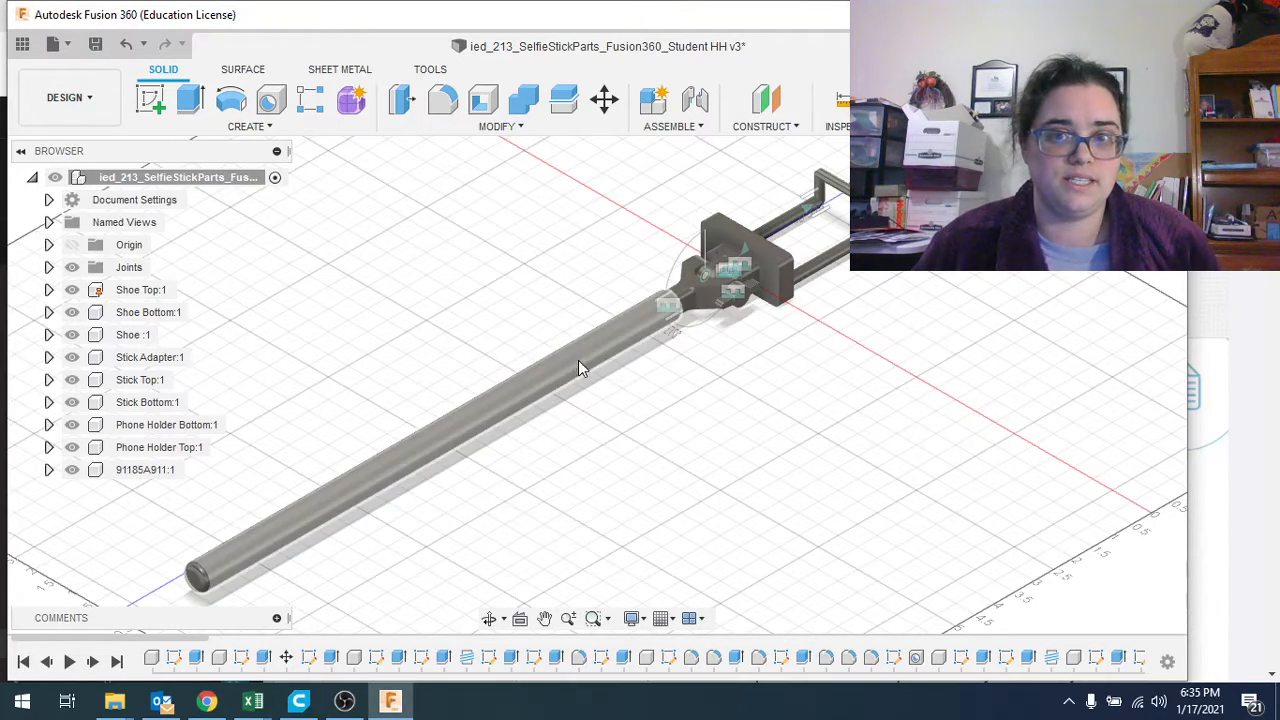
mouse_move(540, 392)
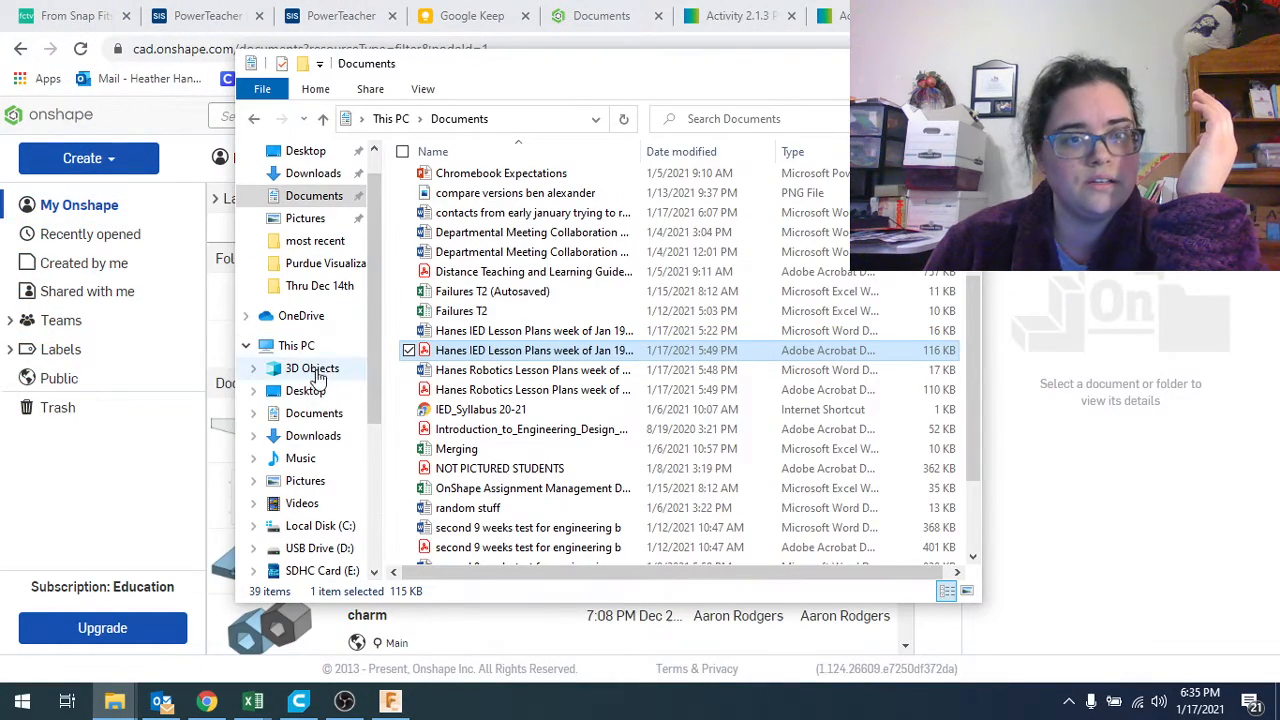
Extract the zipped Selfie Stick Assembly in Downloads to its suggested folder, then return to Inkling.
click(313, 435)
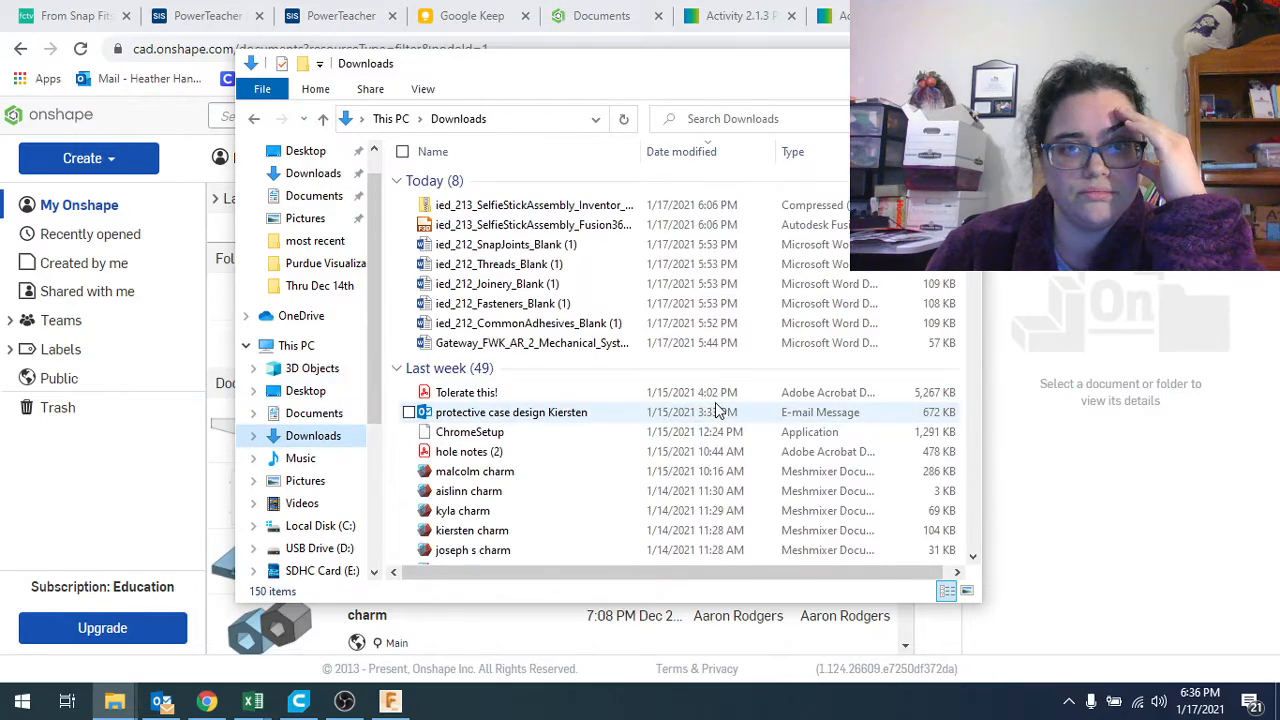
click(511, 412)
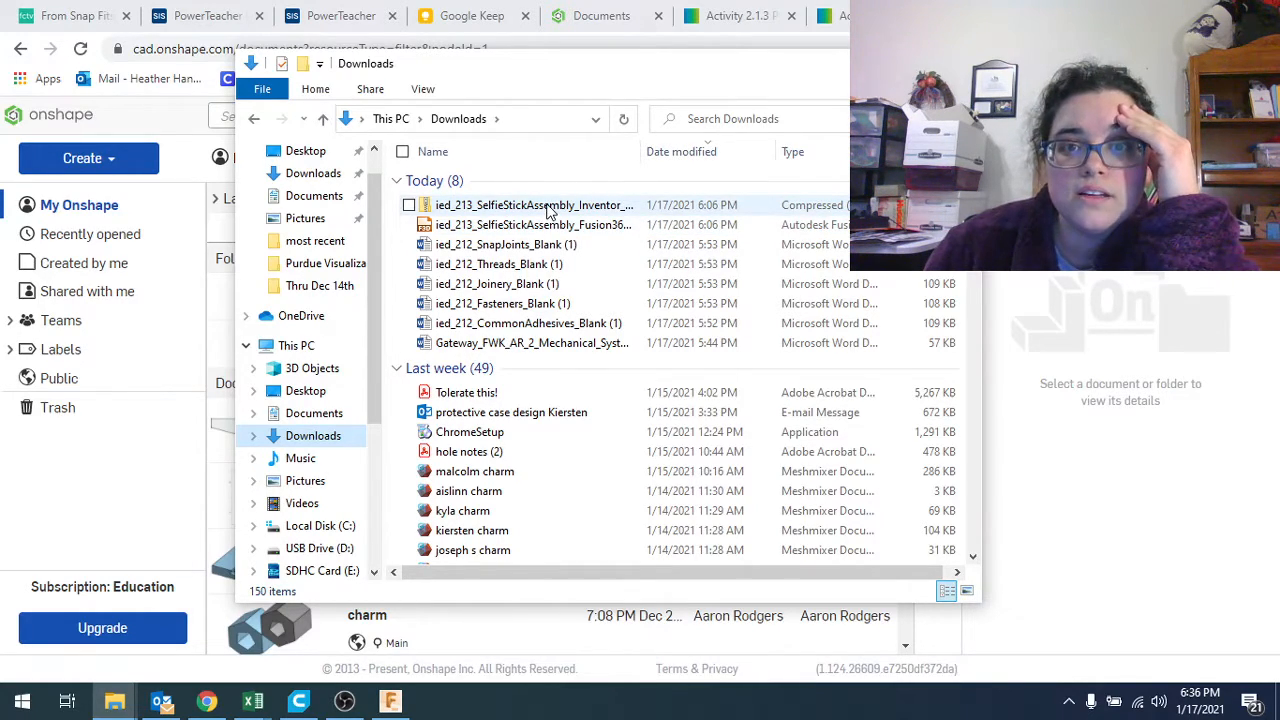
click(533, 205)
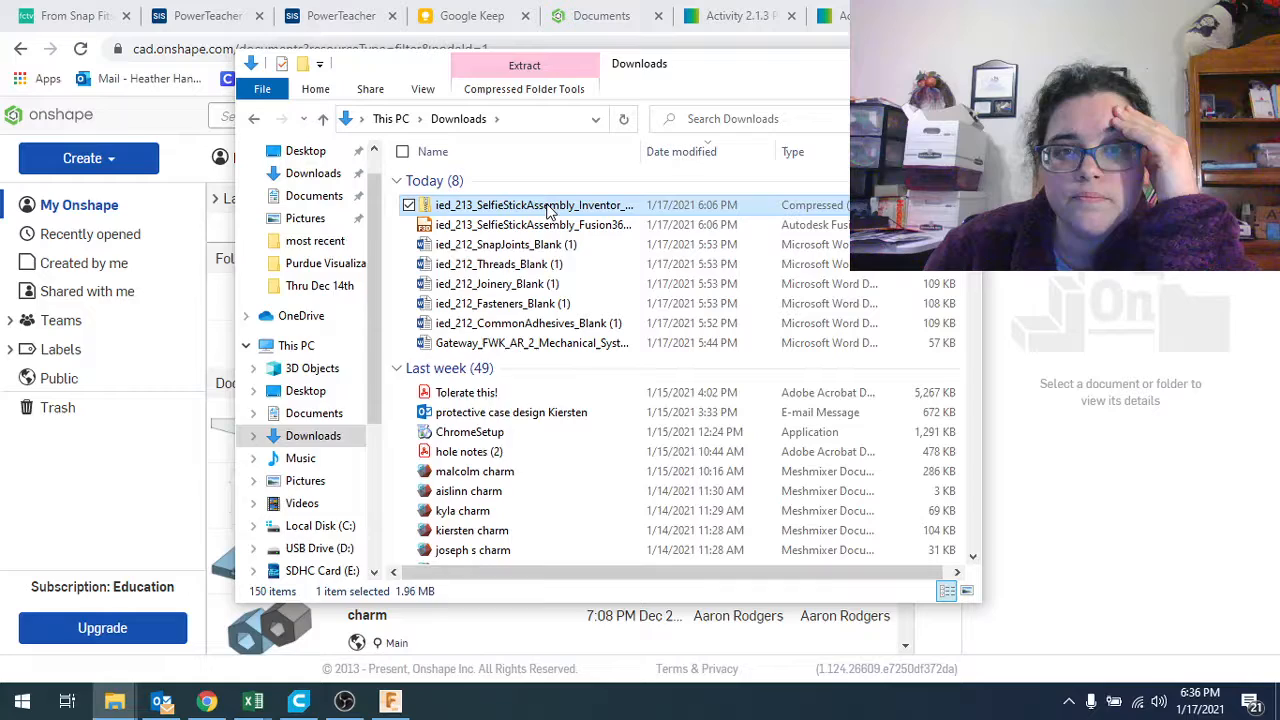
right_click(533, 205)
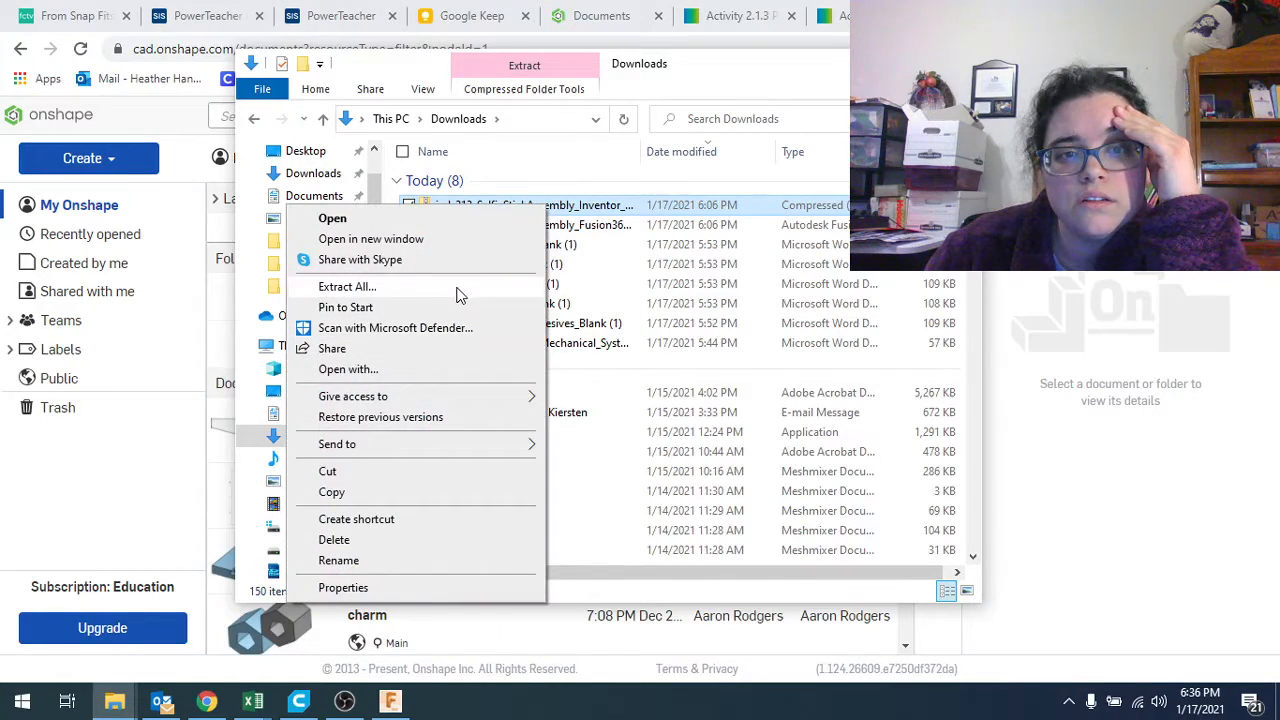
click(347, 286)
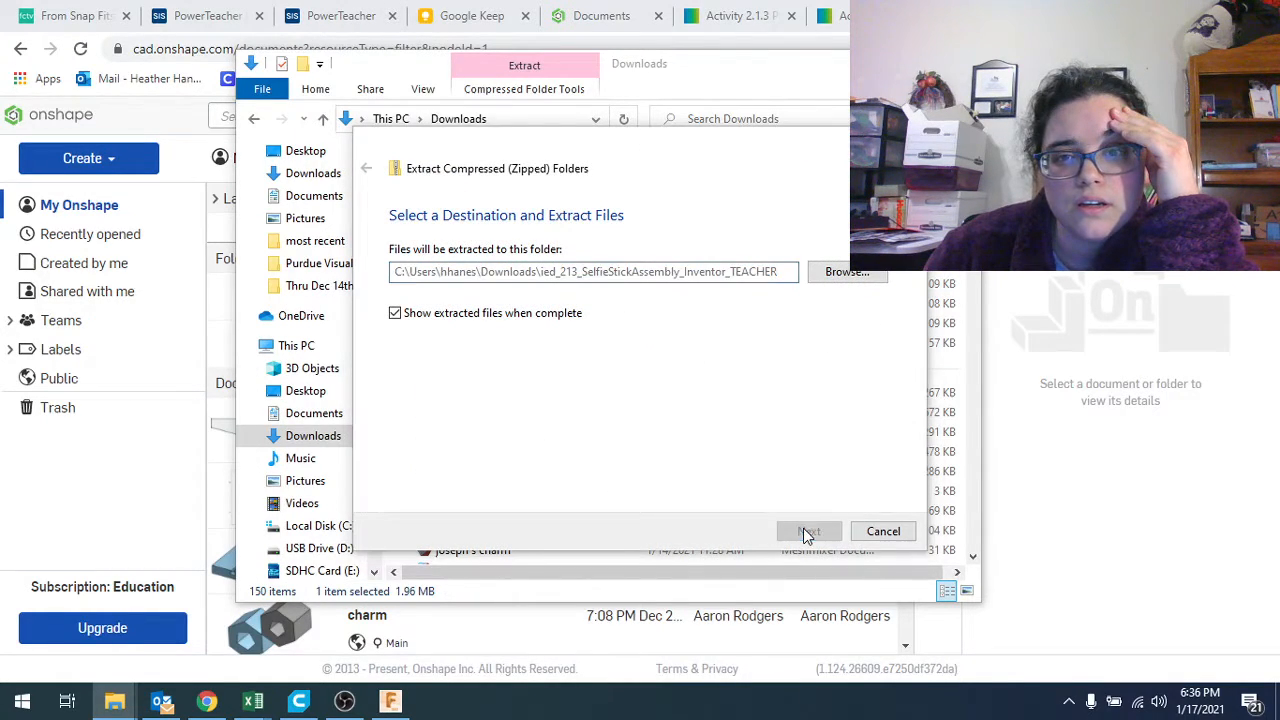
click(808, 531)
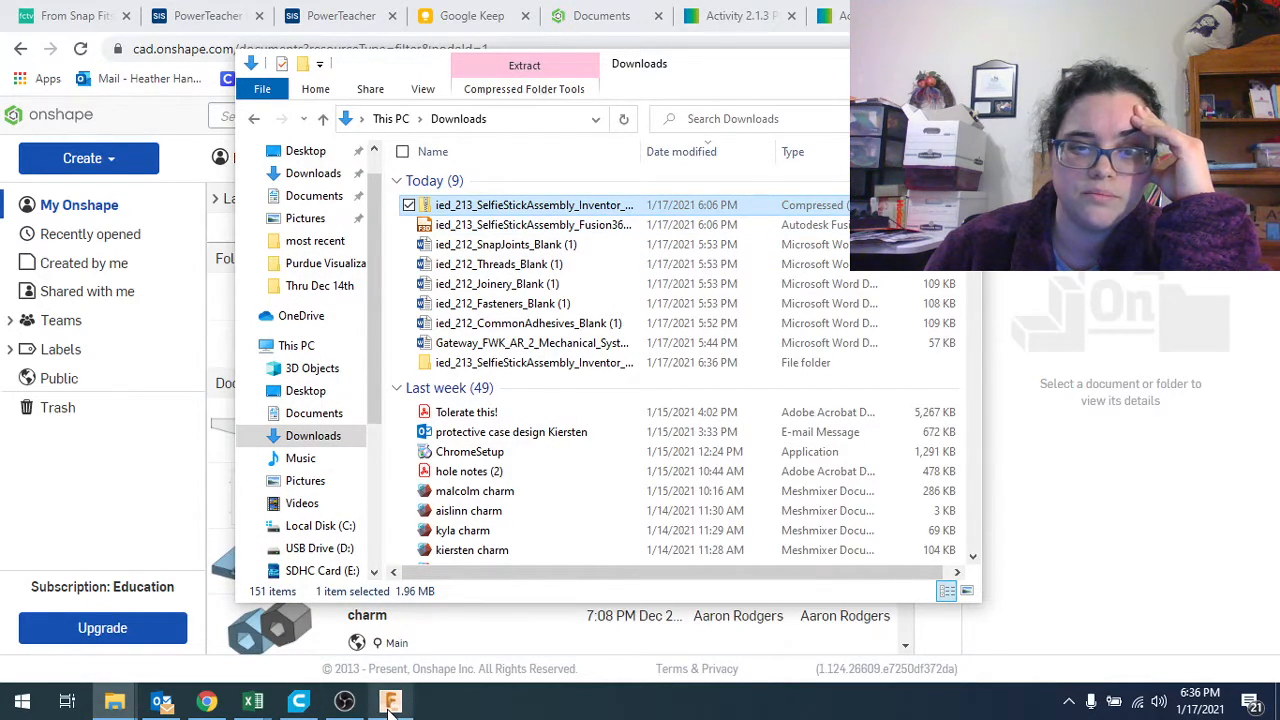
click(390, 700)
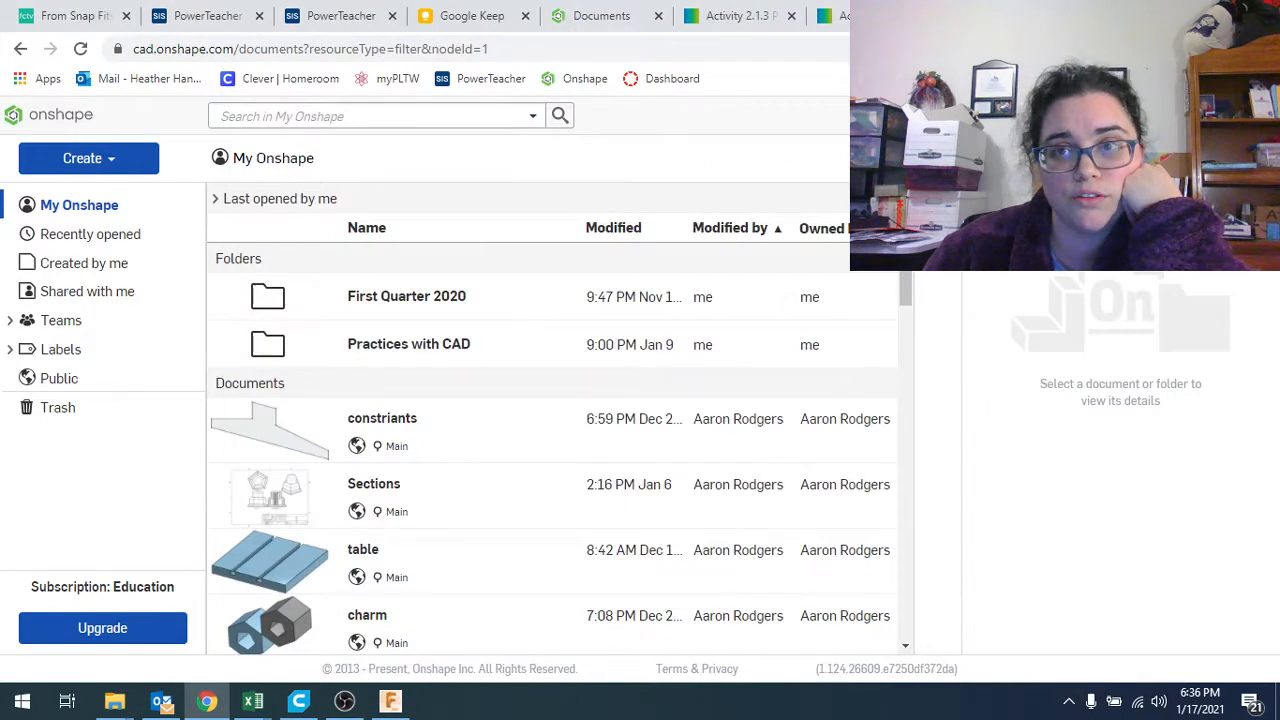
mouse_move(540, 570)
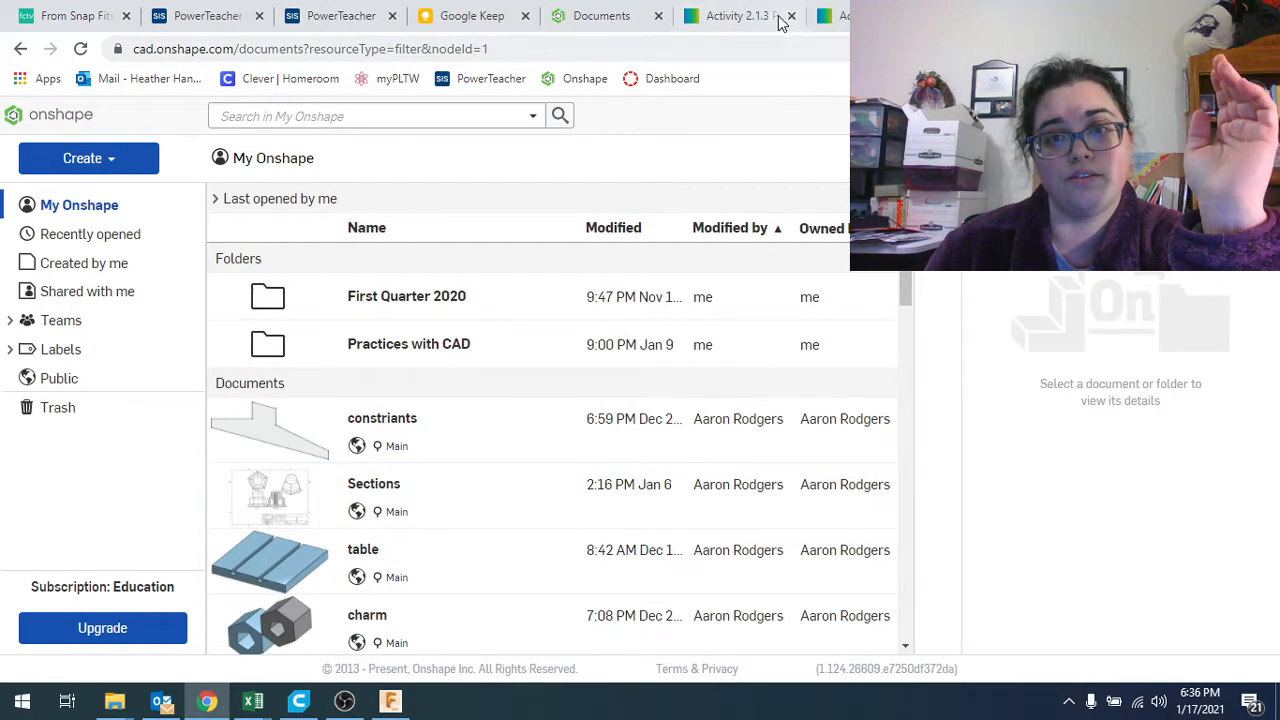
click(740, 16)
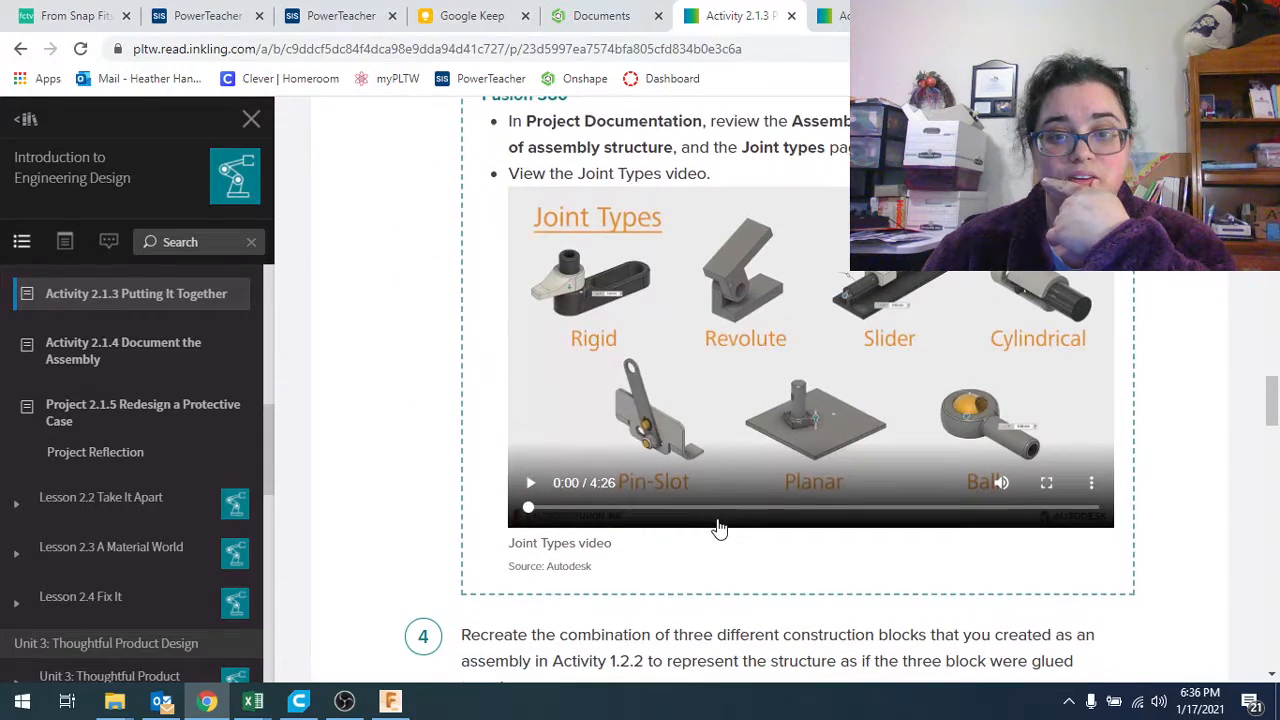
Read steps 5 and 6, through the Selfie Stick Parts and Assembly figures.
scroll(down, 3)
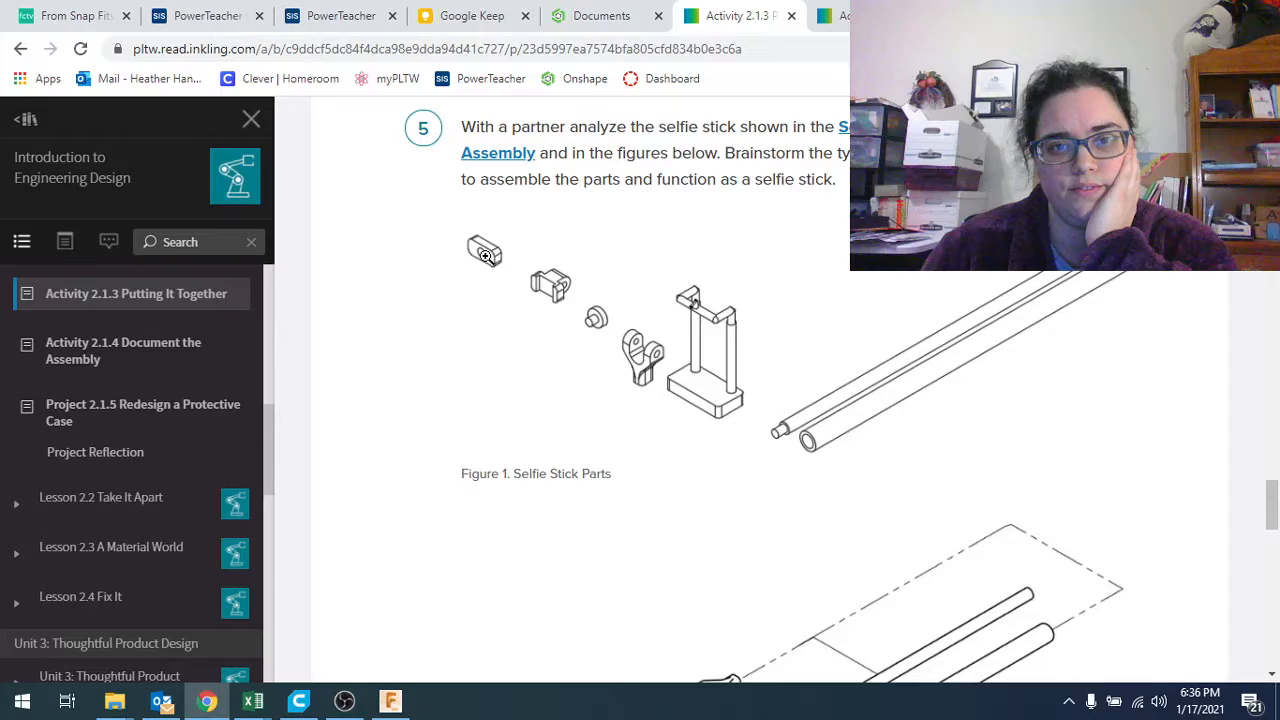
mouse_move(588, 335)
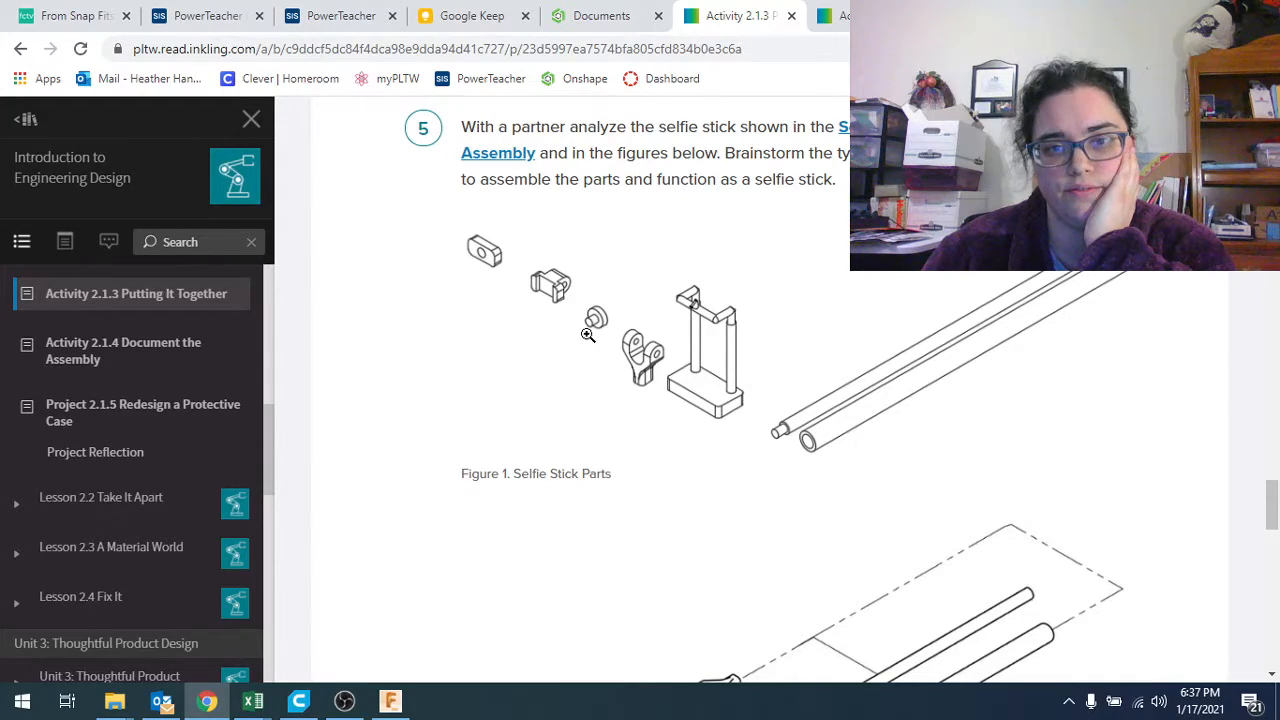
scroll(down, 3)
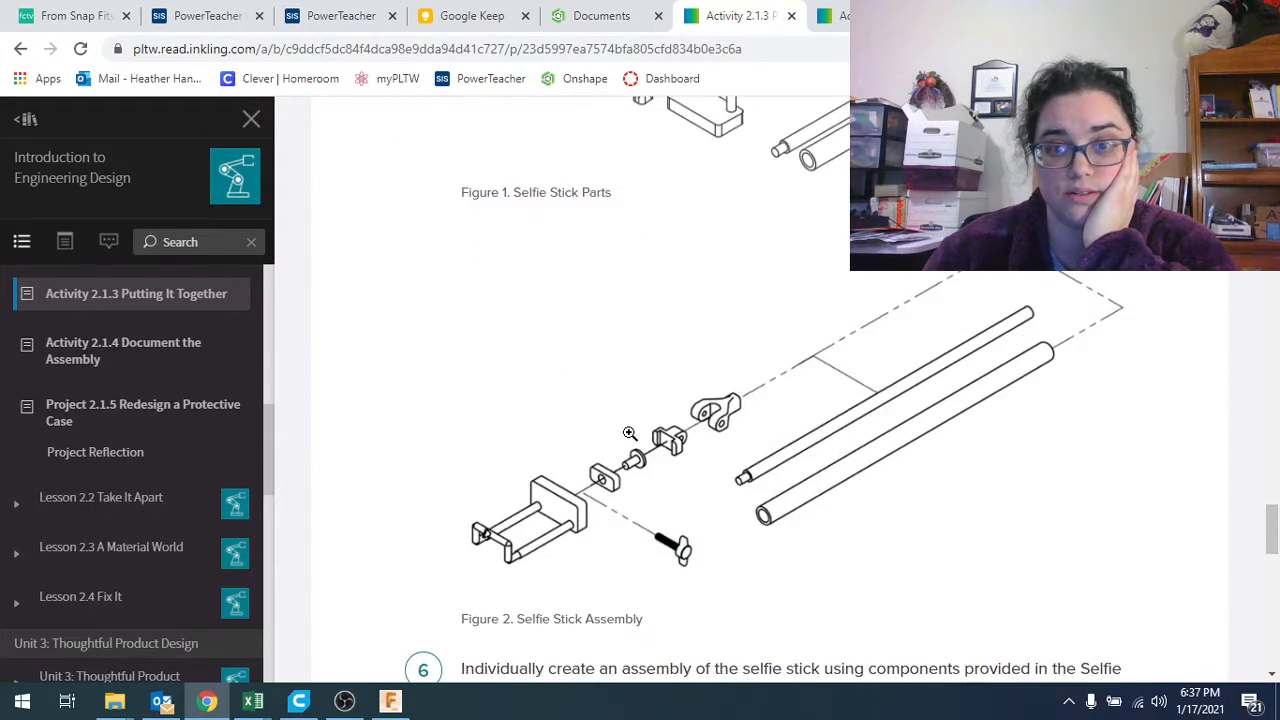
scroll(down, 3)
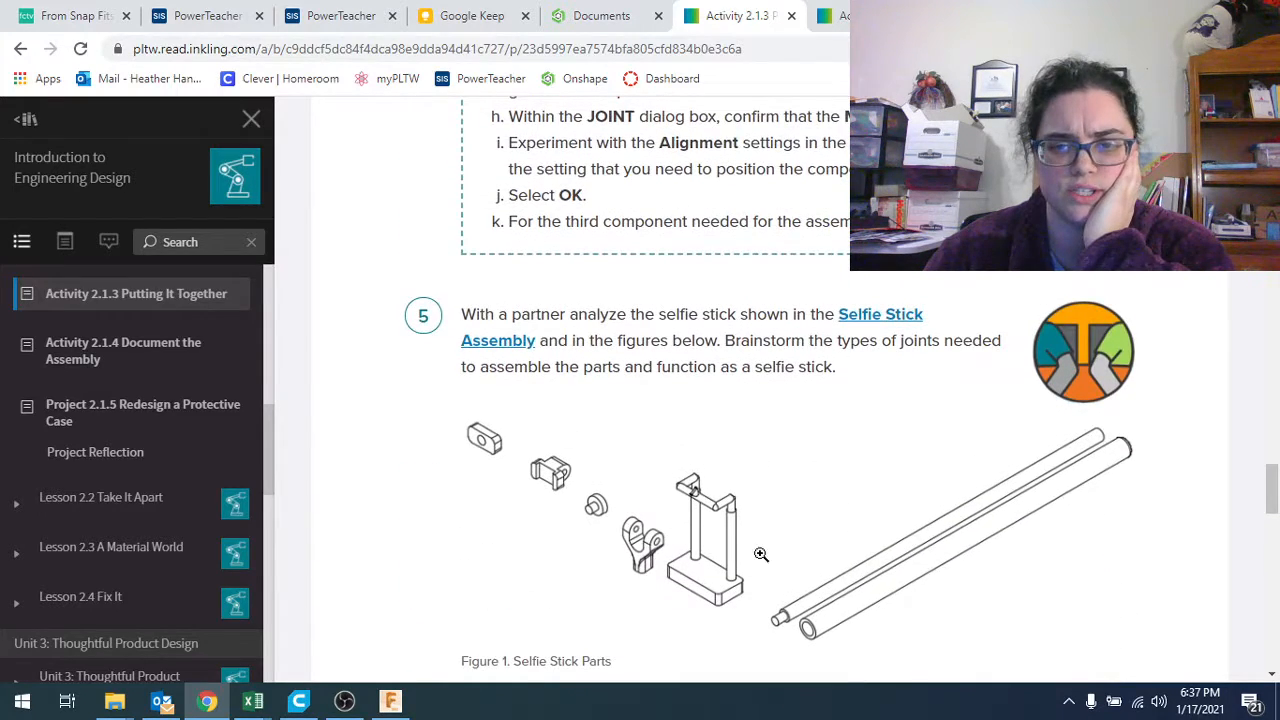
scroll(down, 3)
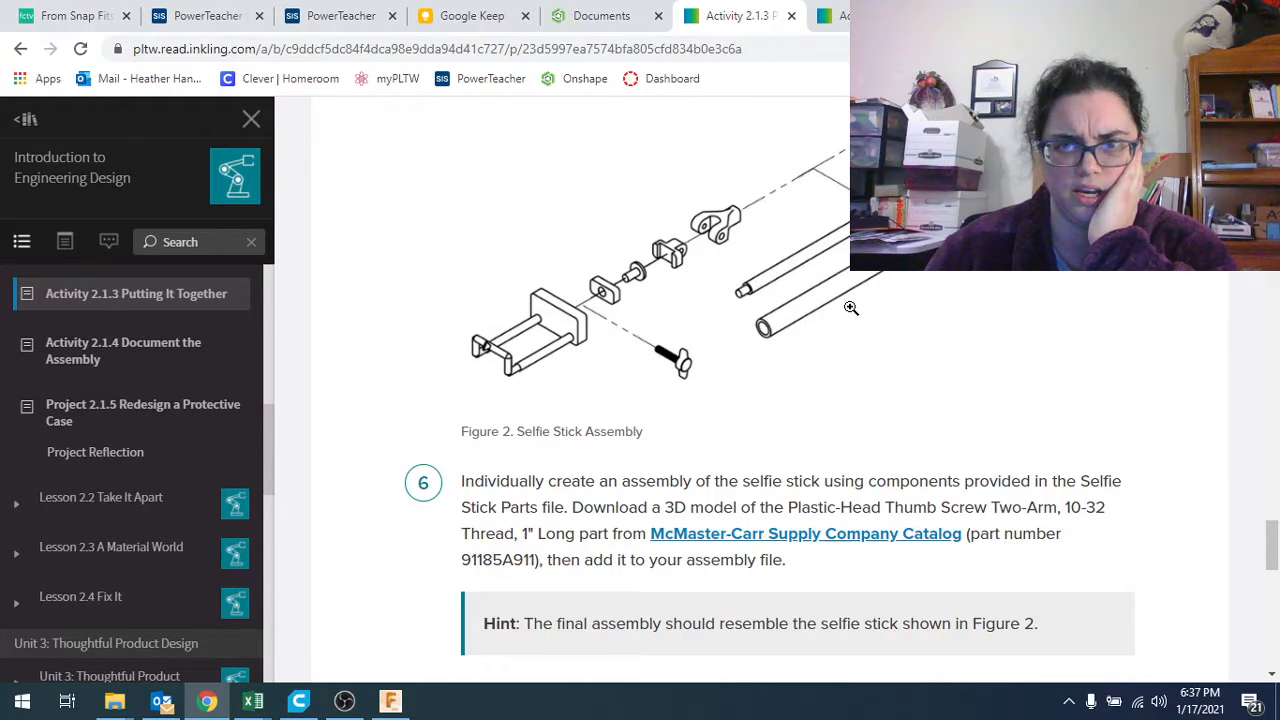
mouse_move(507, 320)
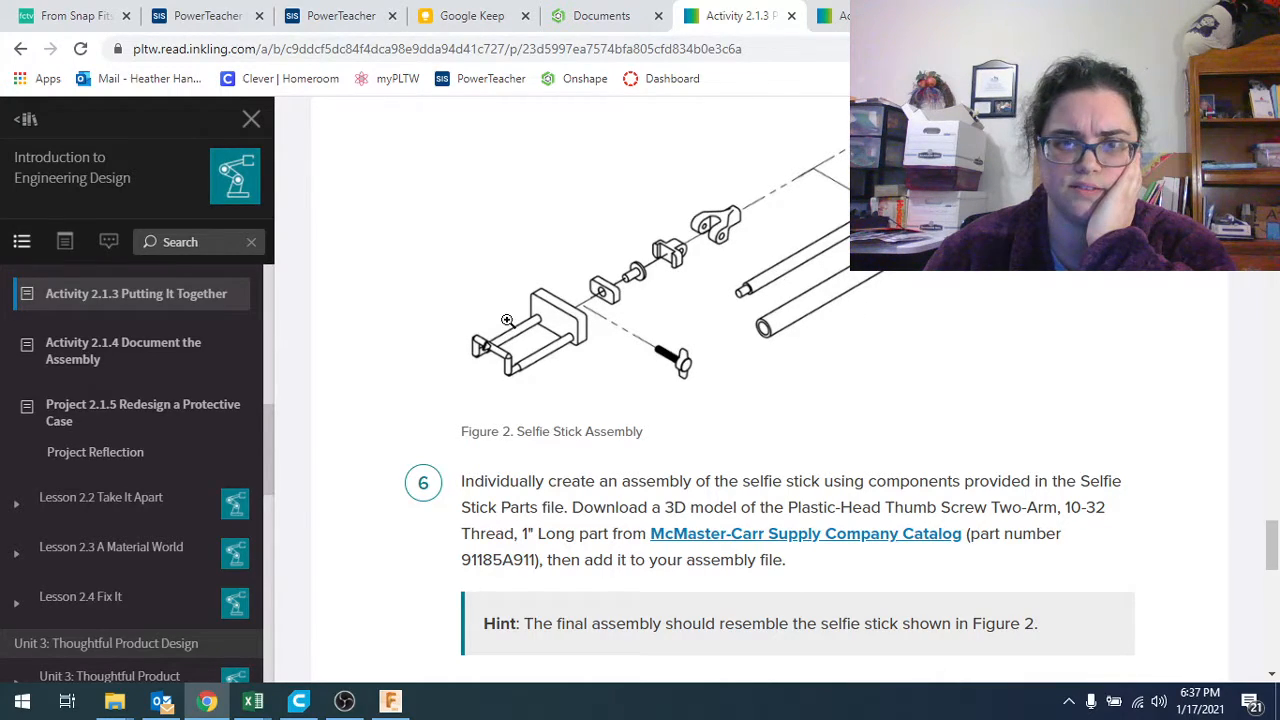
scroll(up, 3)
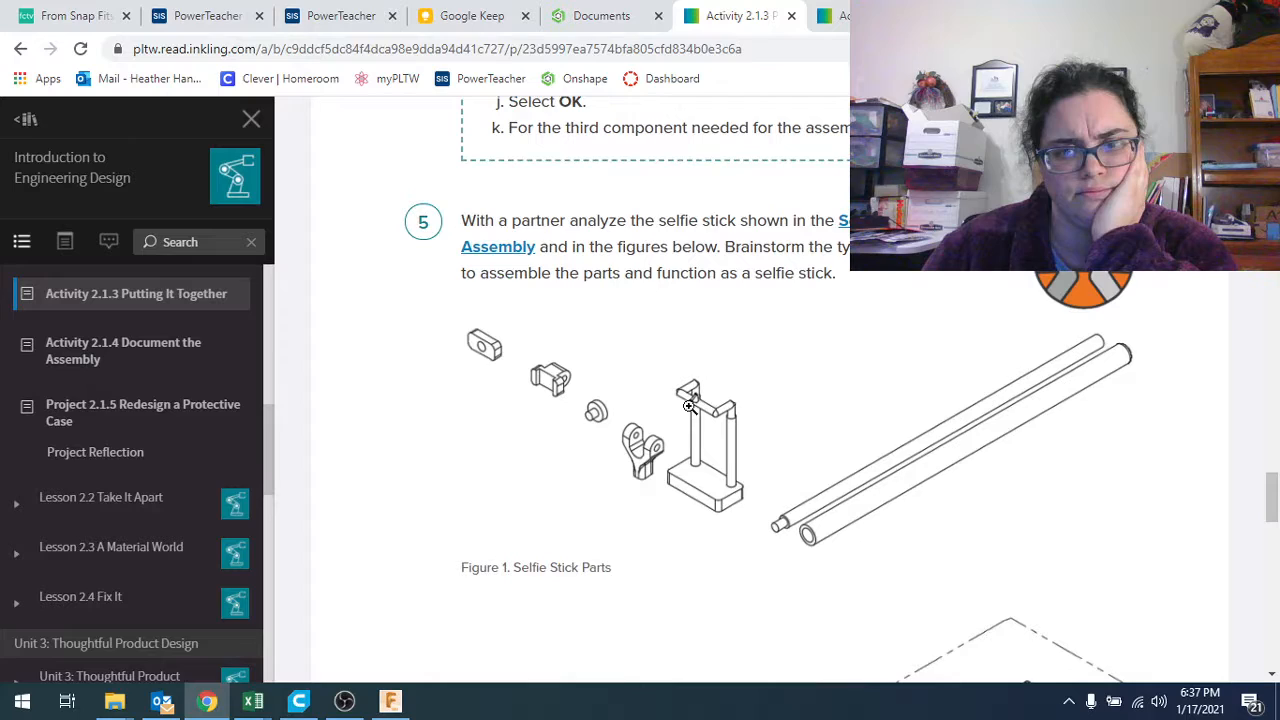
scroll(down, 3)
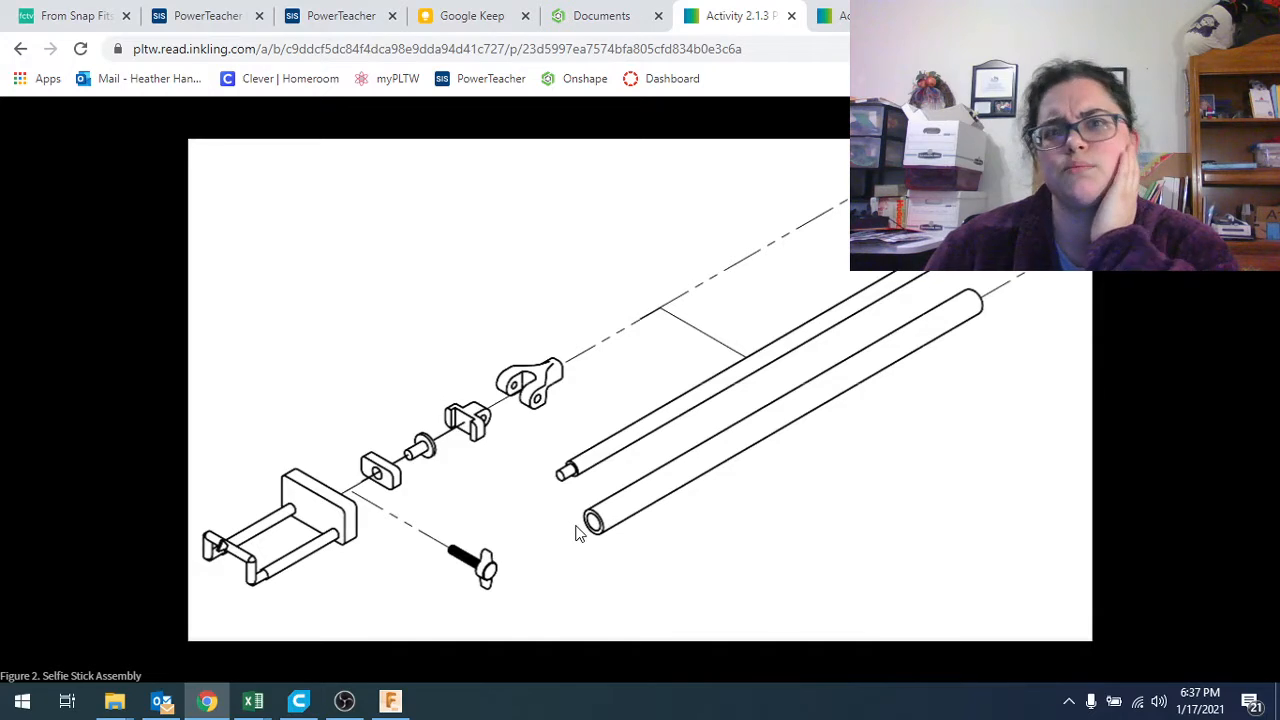
mouse_move(588, 593)
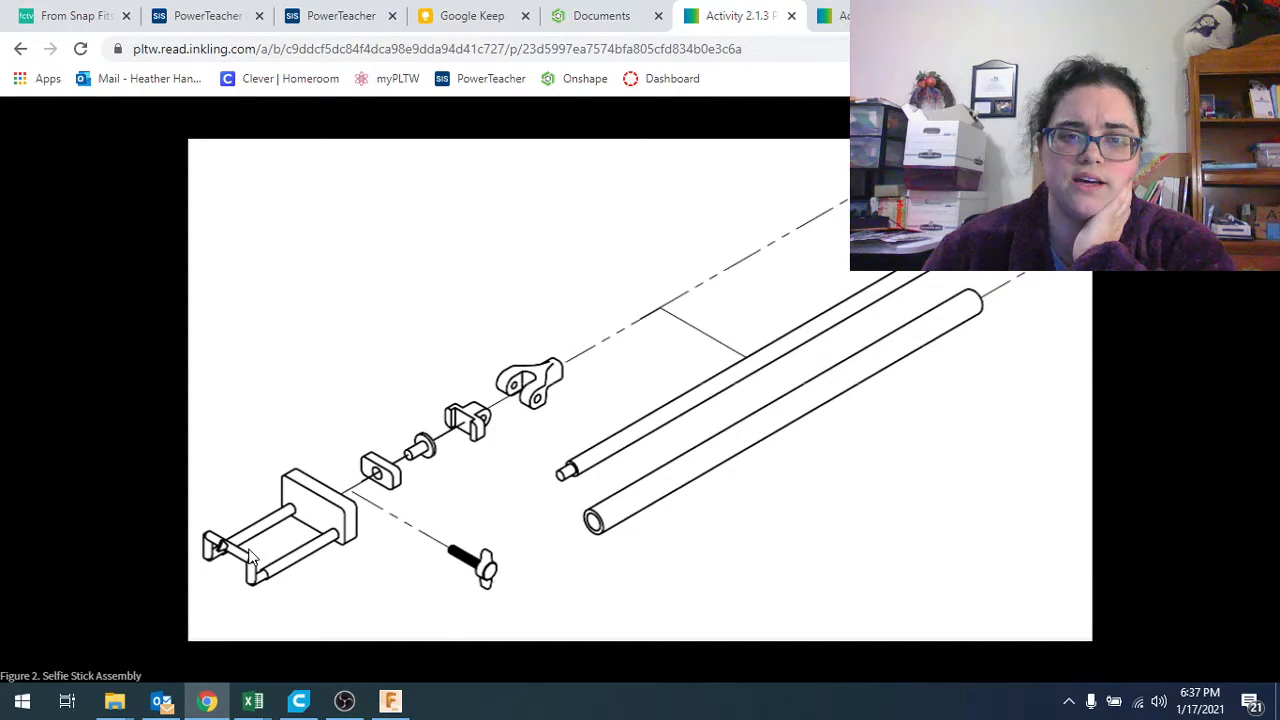
mouse_move(350, 513)
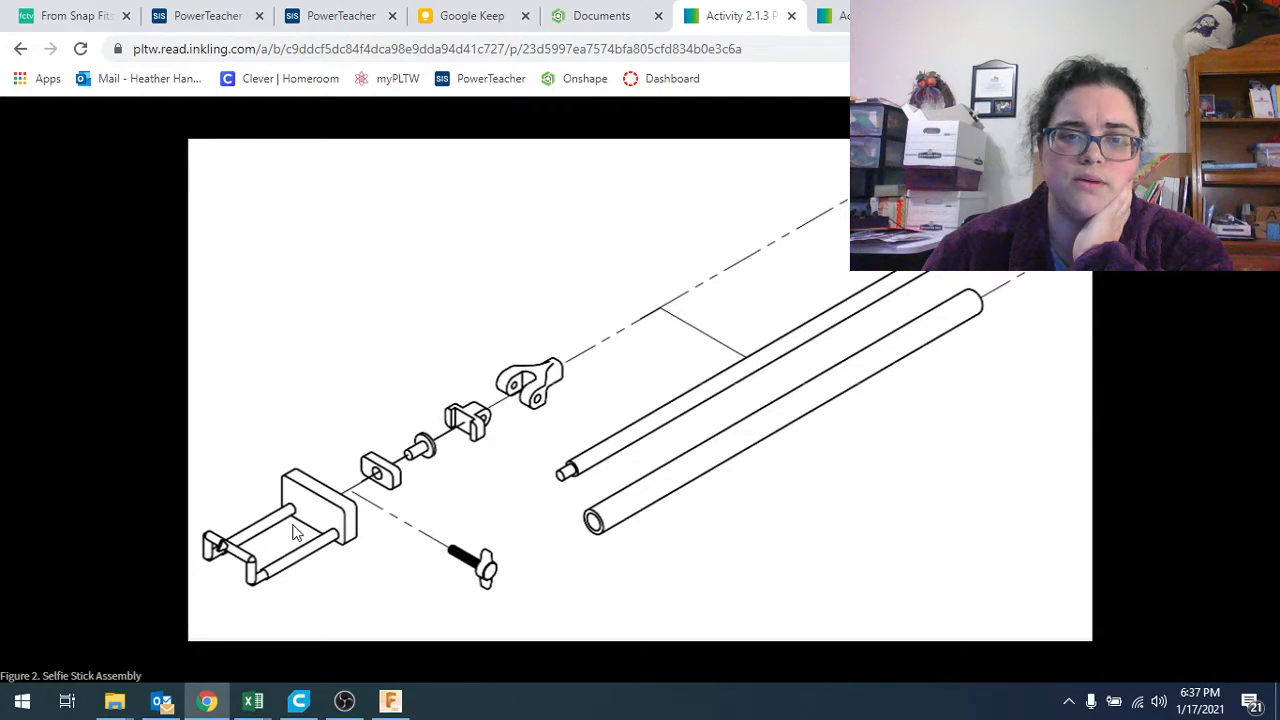
mouse_move(803, 396)
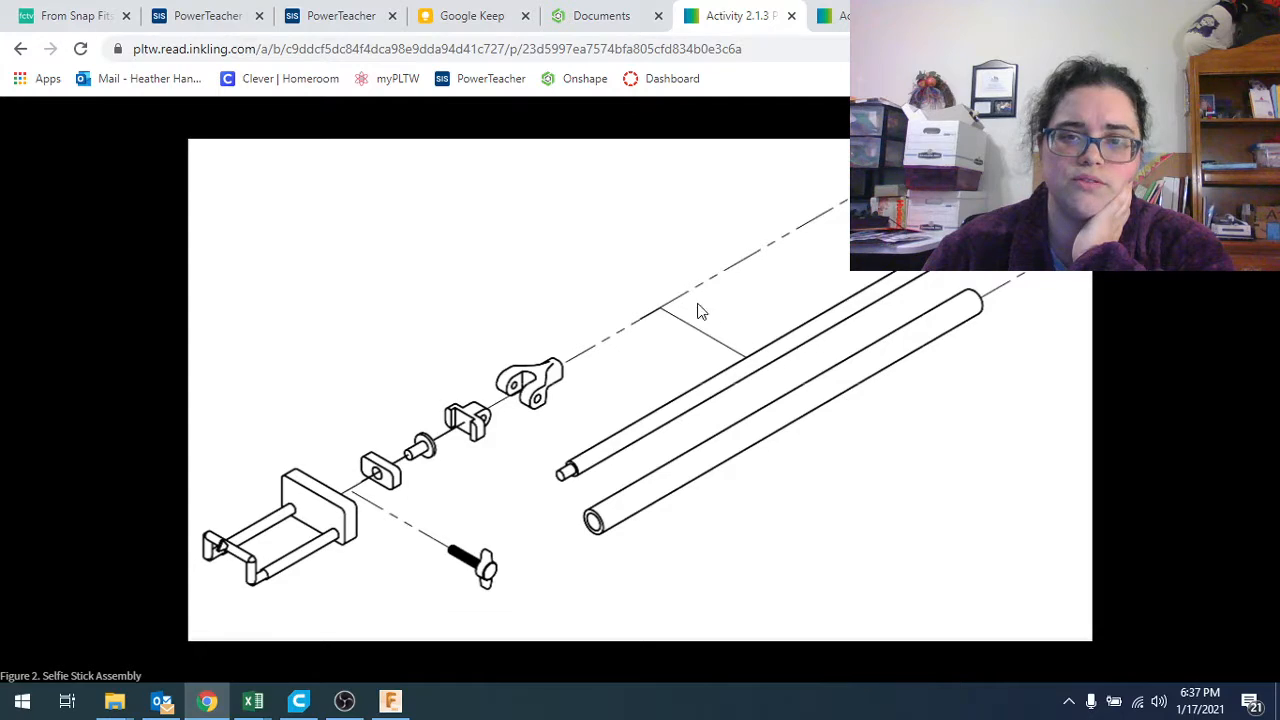
mouse_move(822, 250)
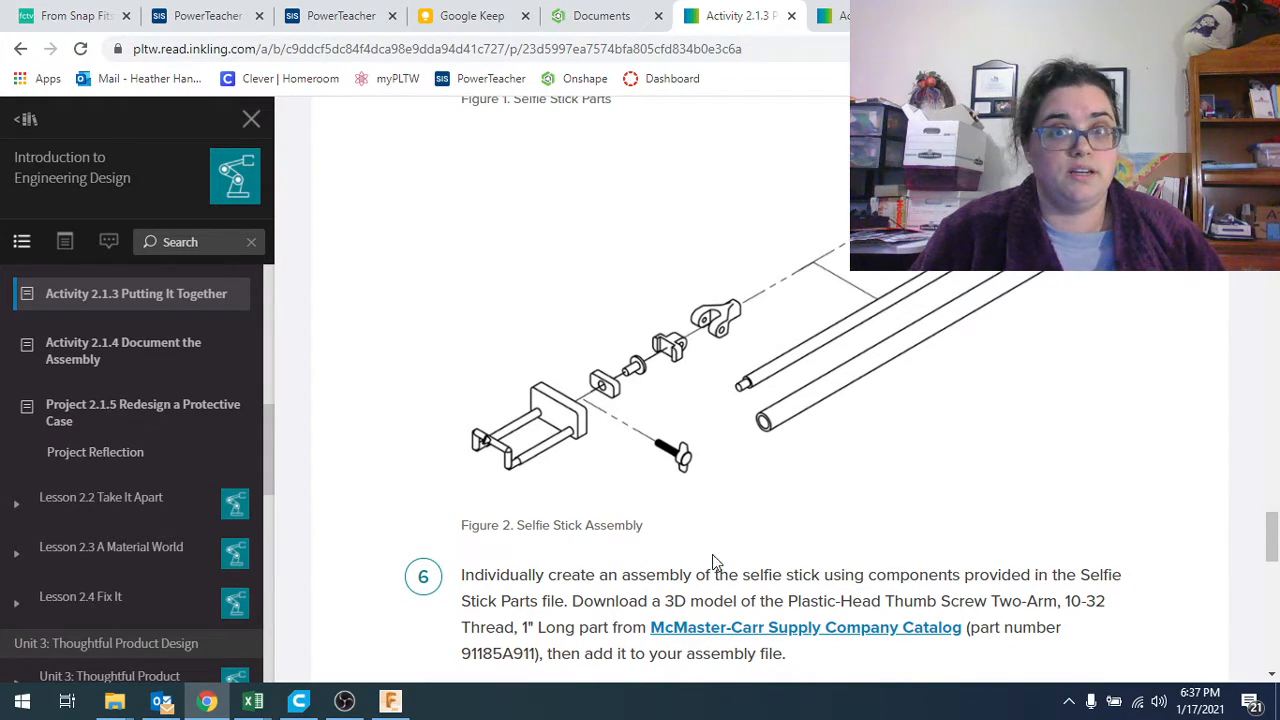
Read step 6's Fusion 360 instructions and step 7, then return to the Activity 2.1.3 title.
scroll(down, 3)
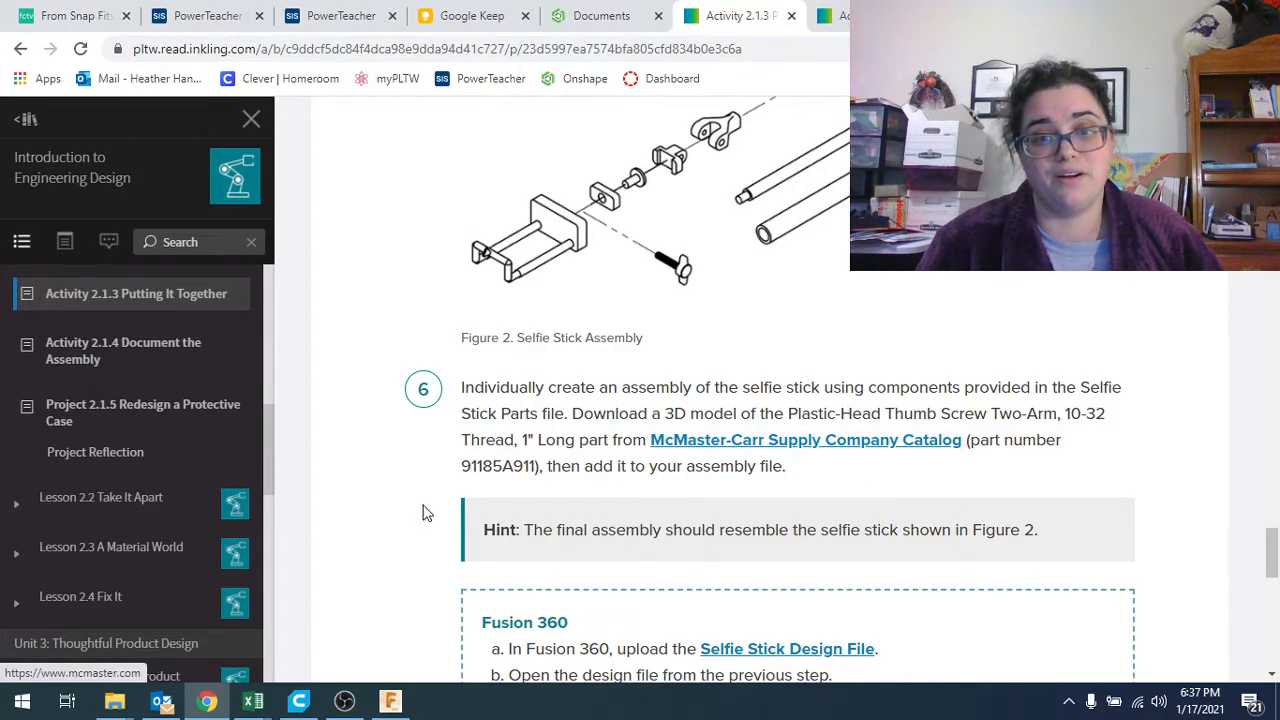
mouse_move(728, 485)
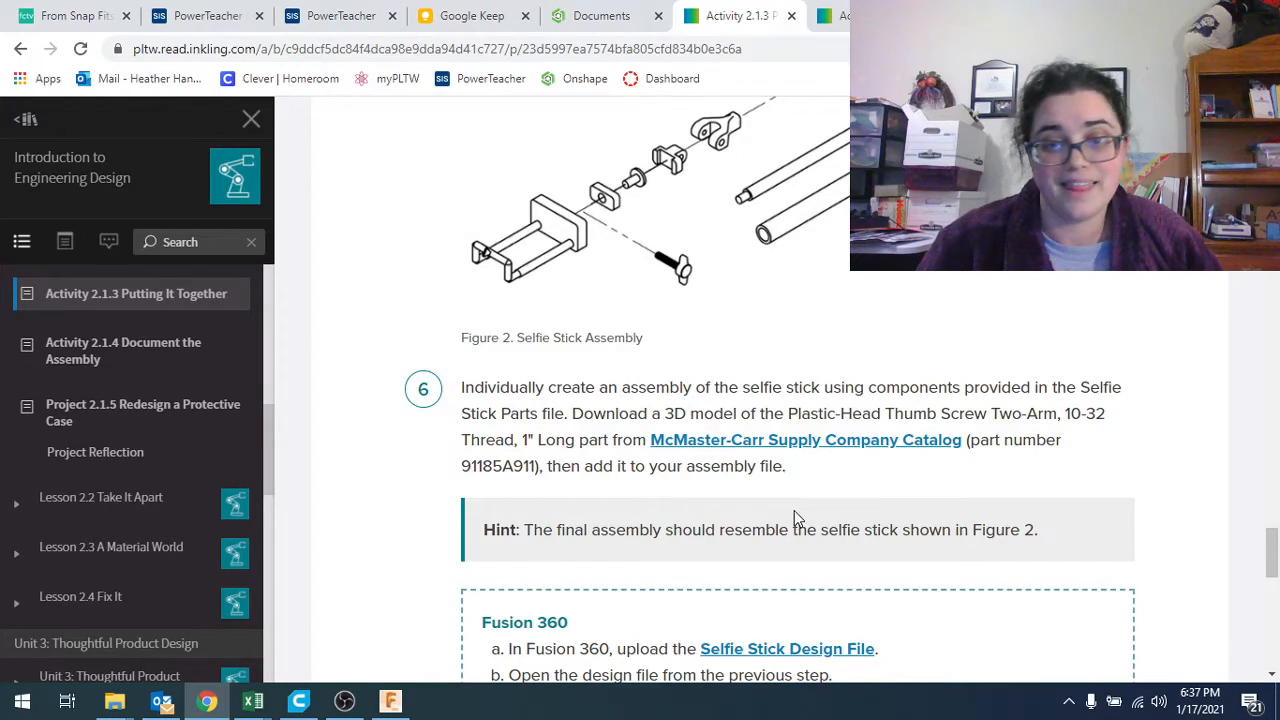
mouse_move(765, 460)
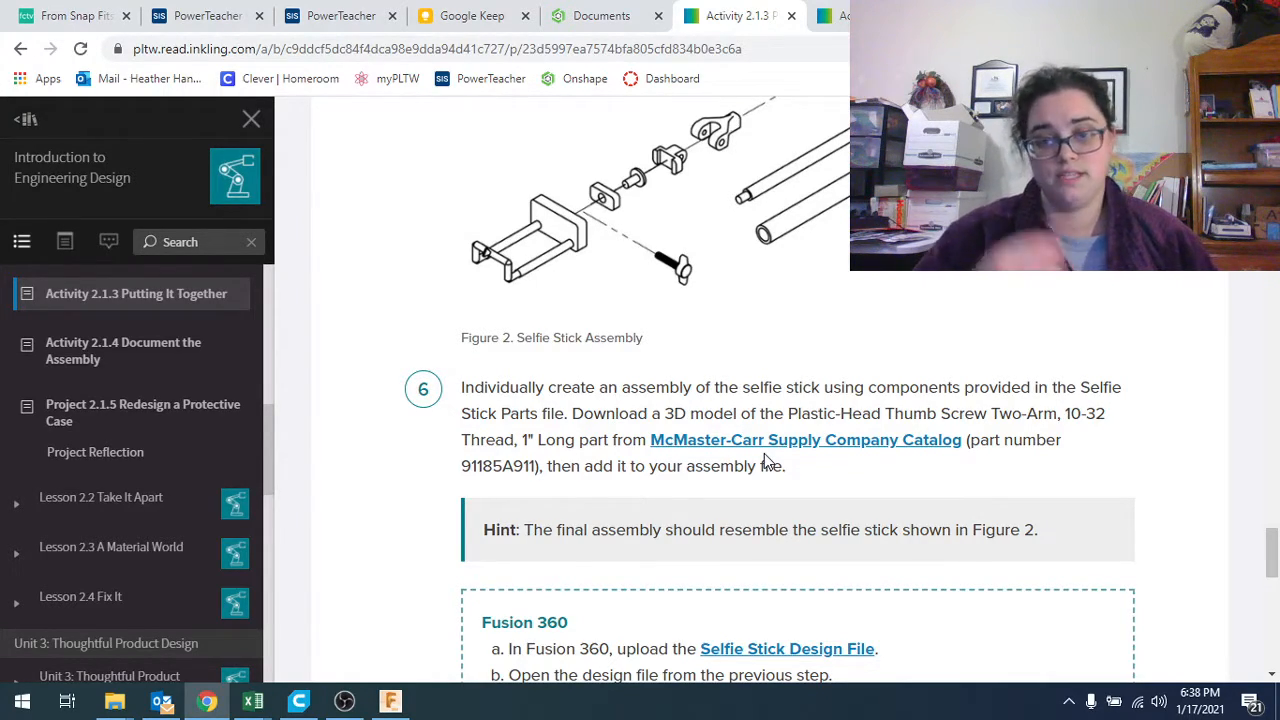
scroll(down, 3)
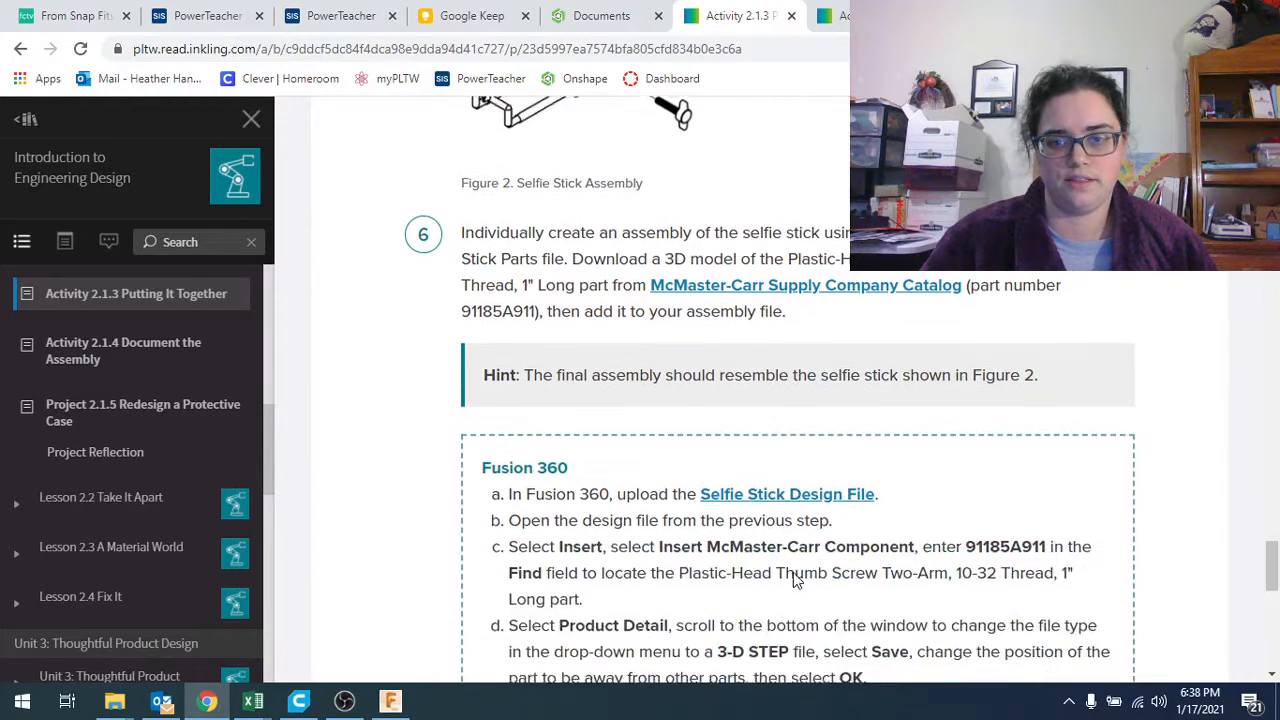
scroll(down, 3)
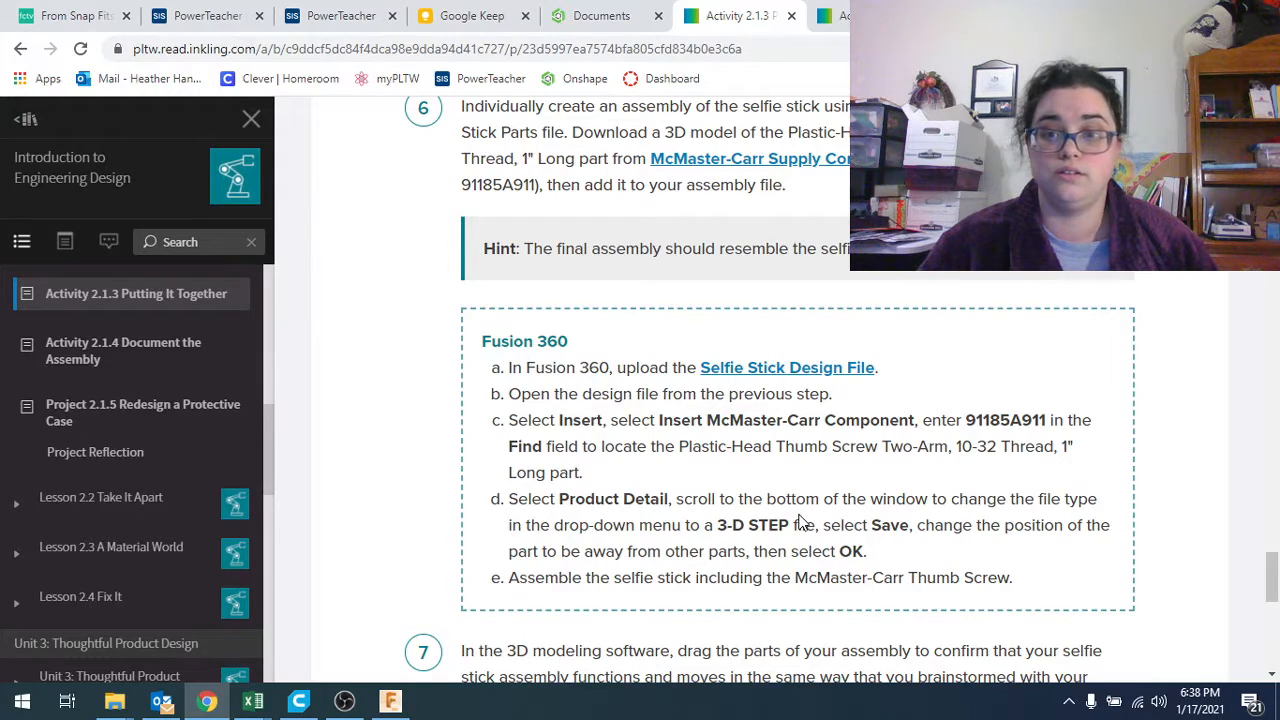
scroll(down, 3)
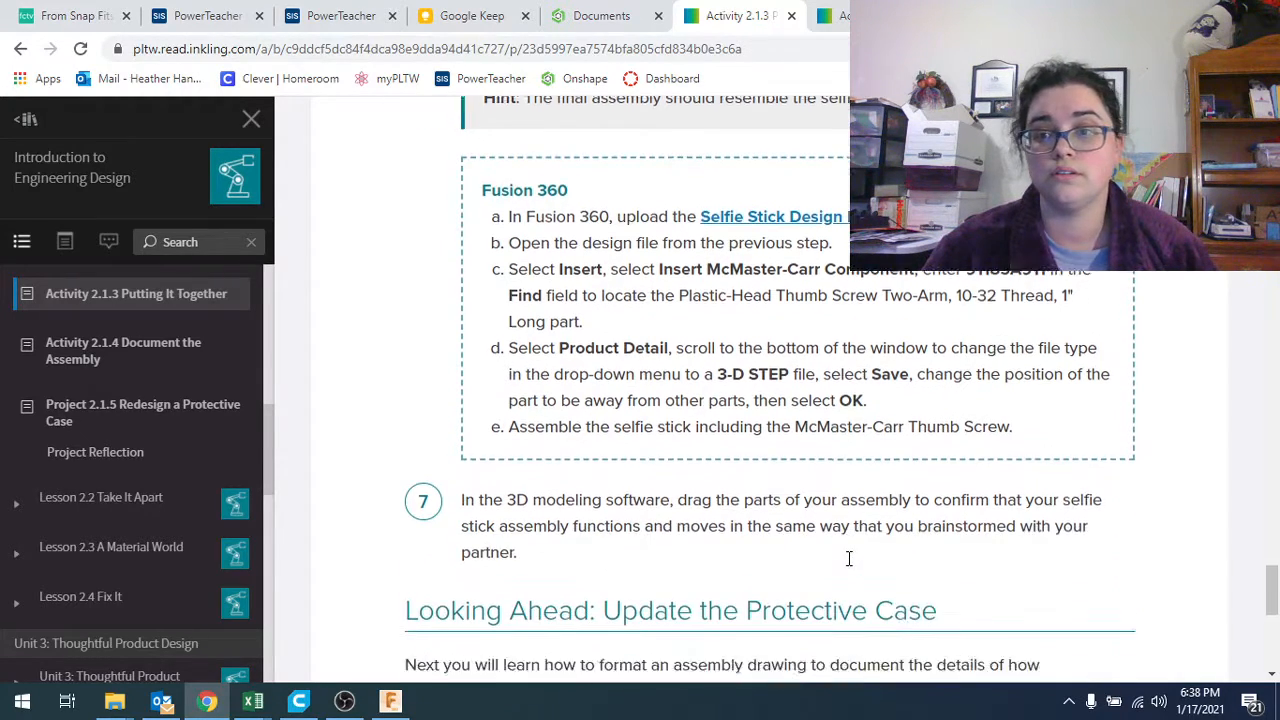
scroll(down, 3)
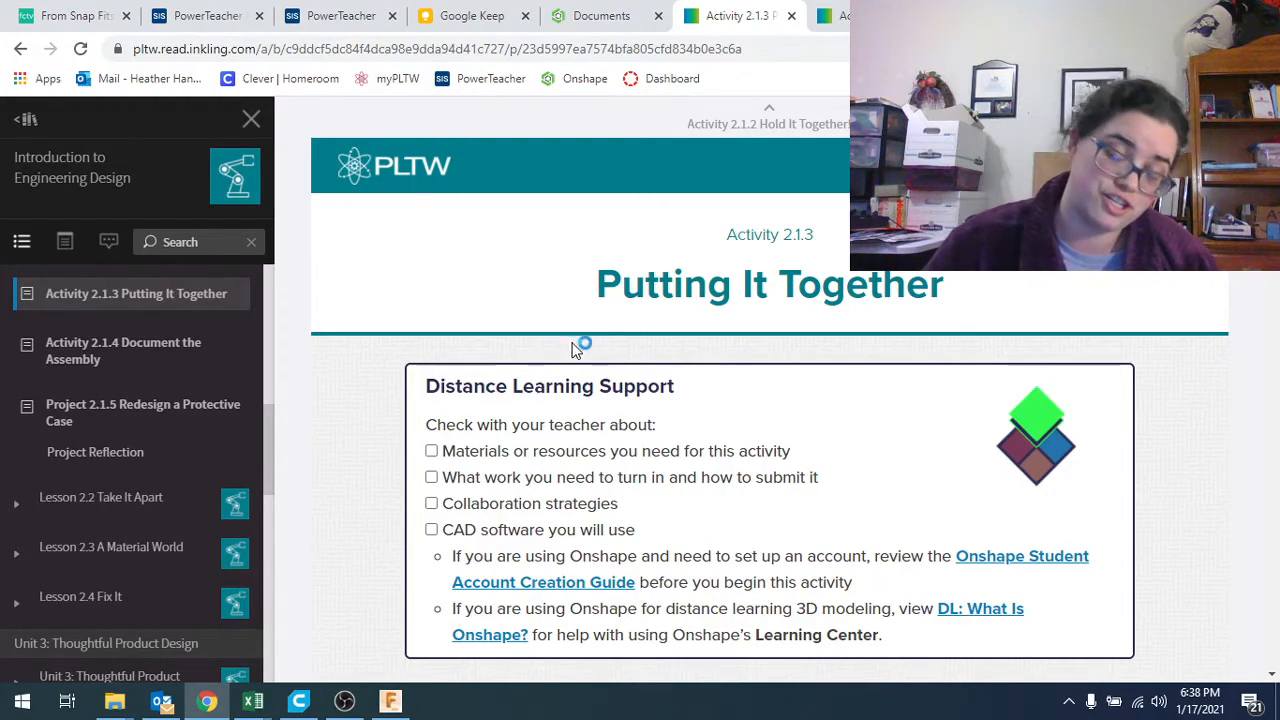
Open the Charm 1.2.6 document from the My Onshape documents list.
click(389, 700)
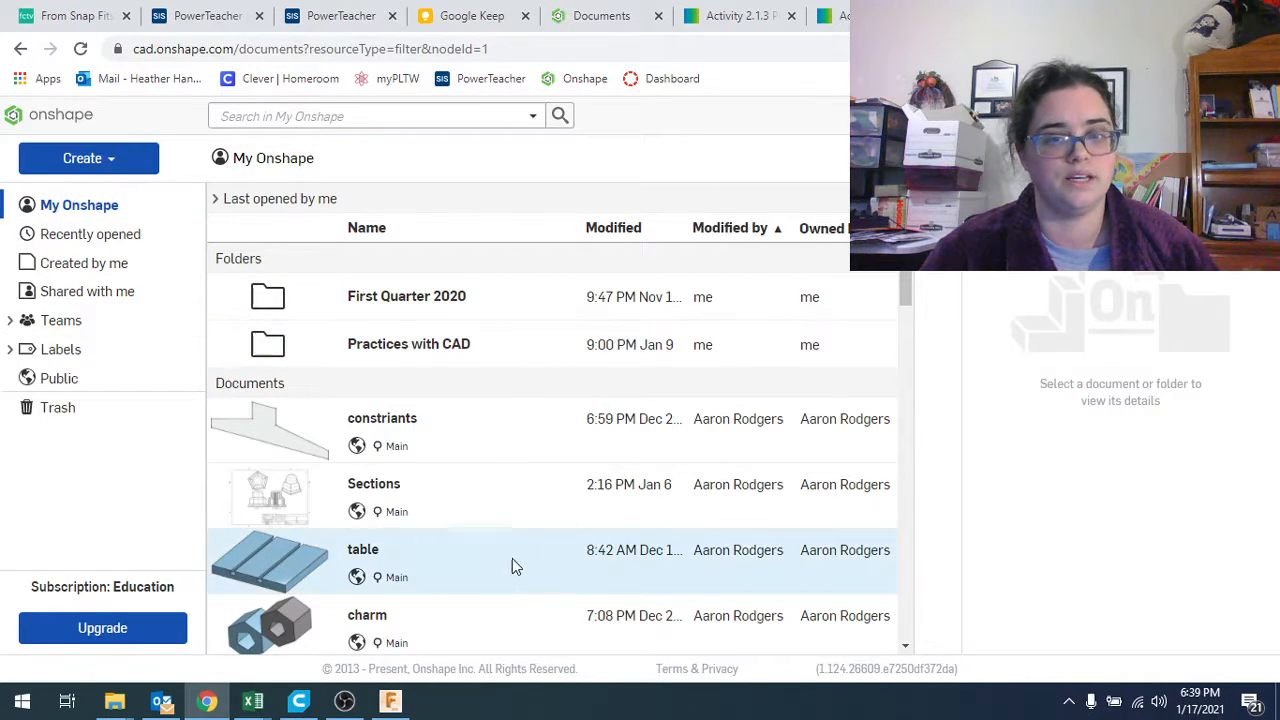
click(90, 234)
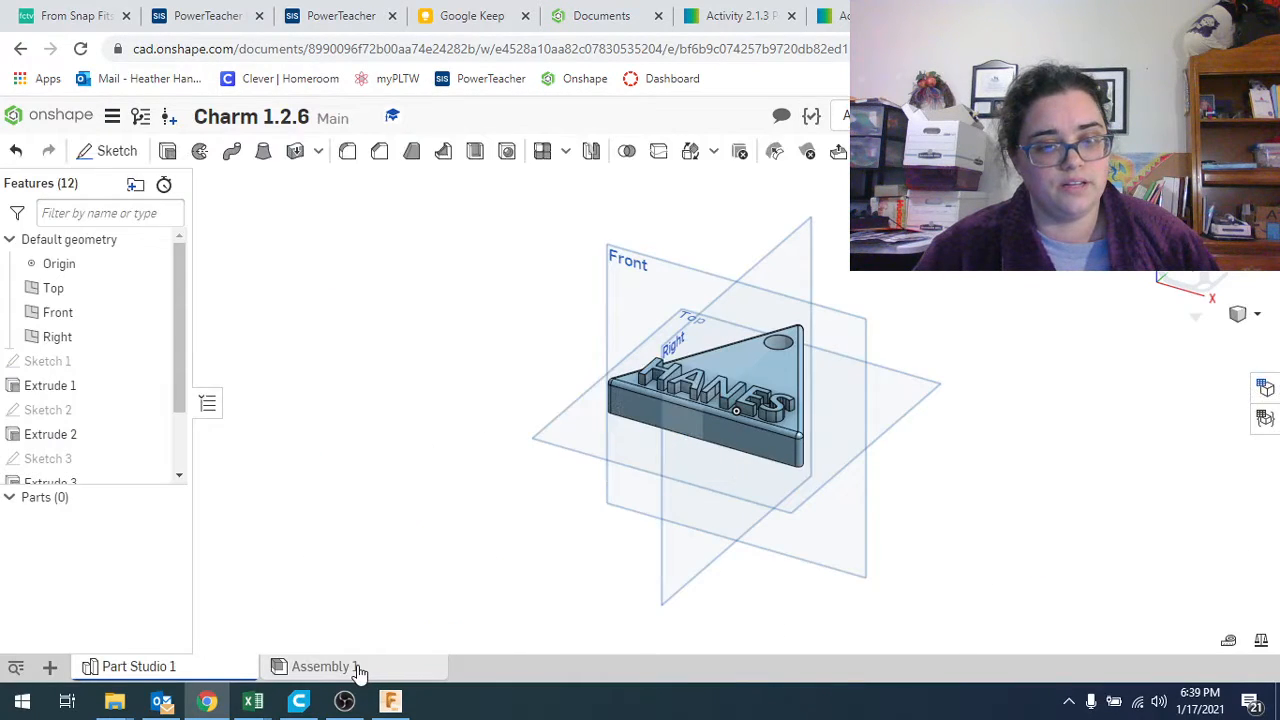
Go to the charm's Assembly 1 and bring up the parts available to insert.
click(324, 666)
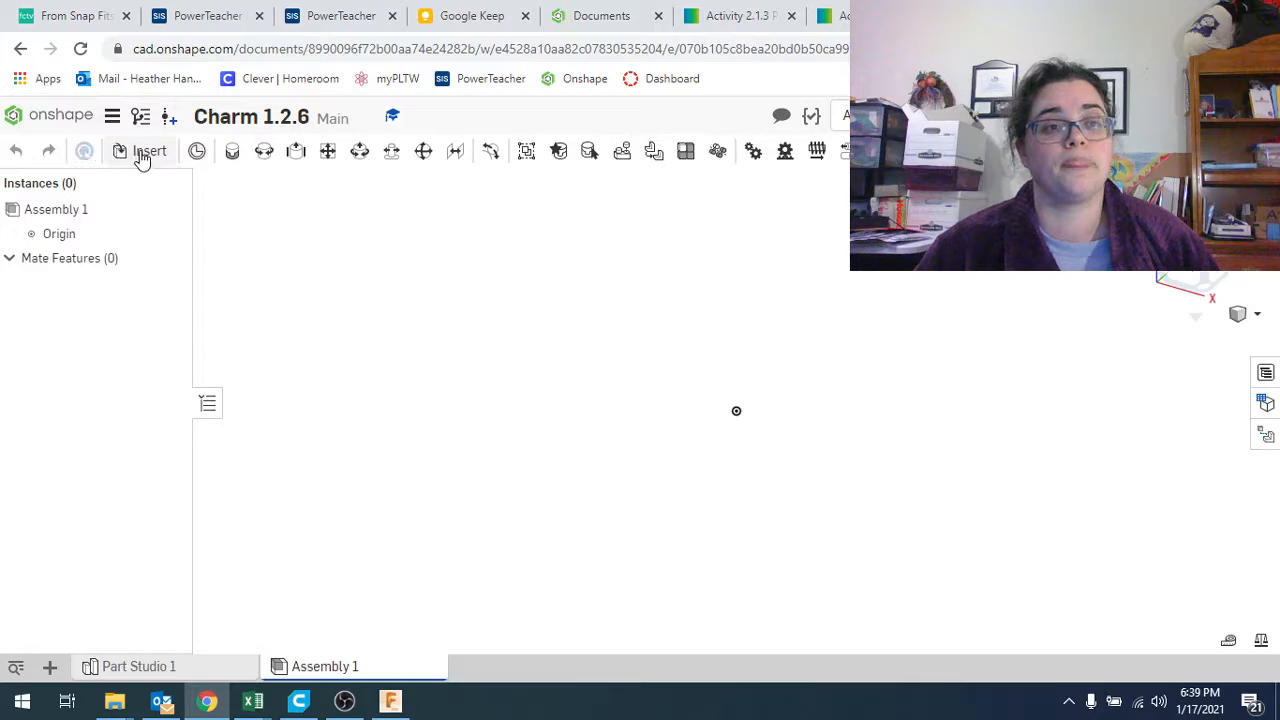
mouse_move(155, 151)
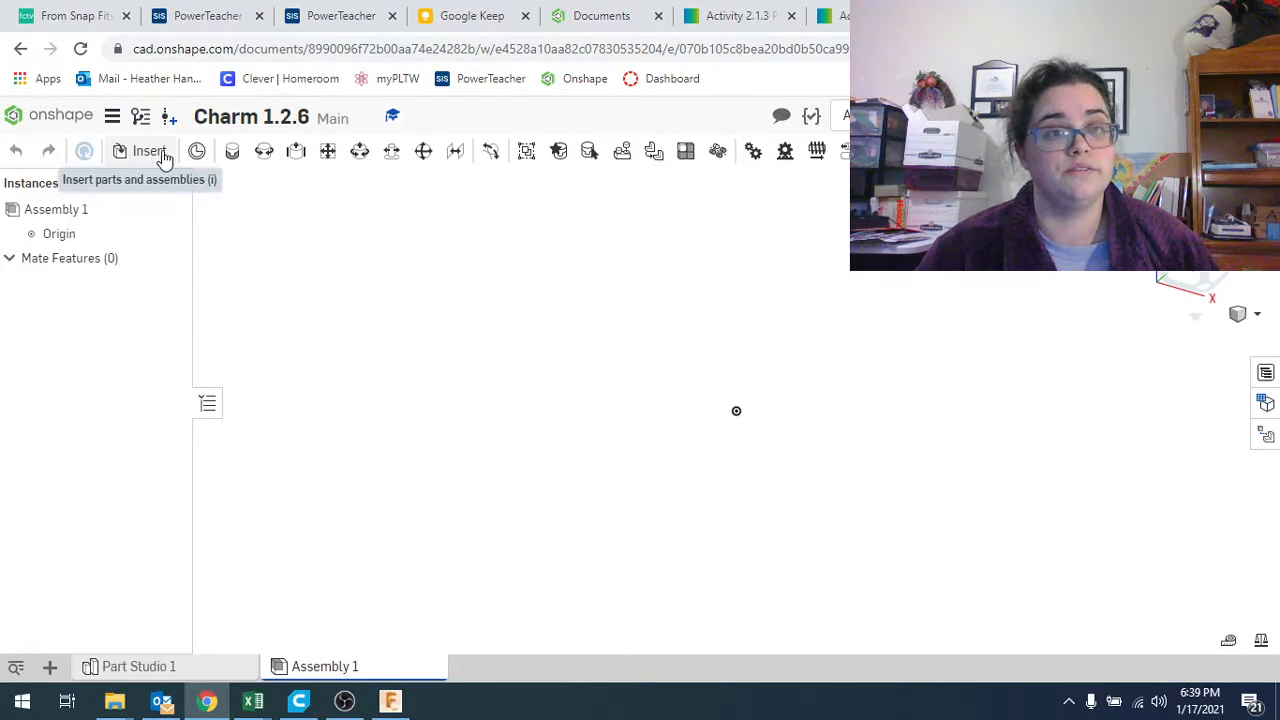
mouse_move(196, 151)
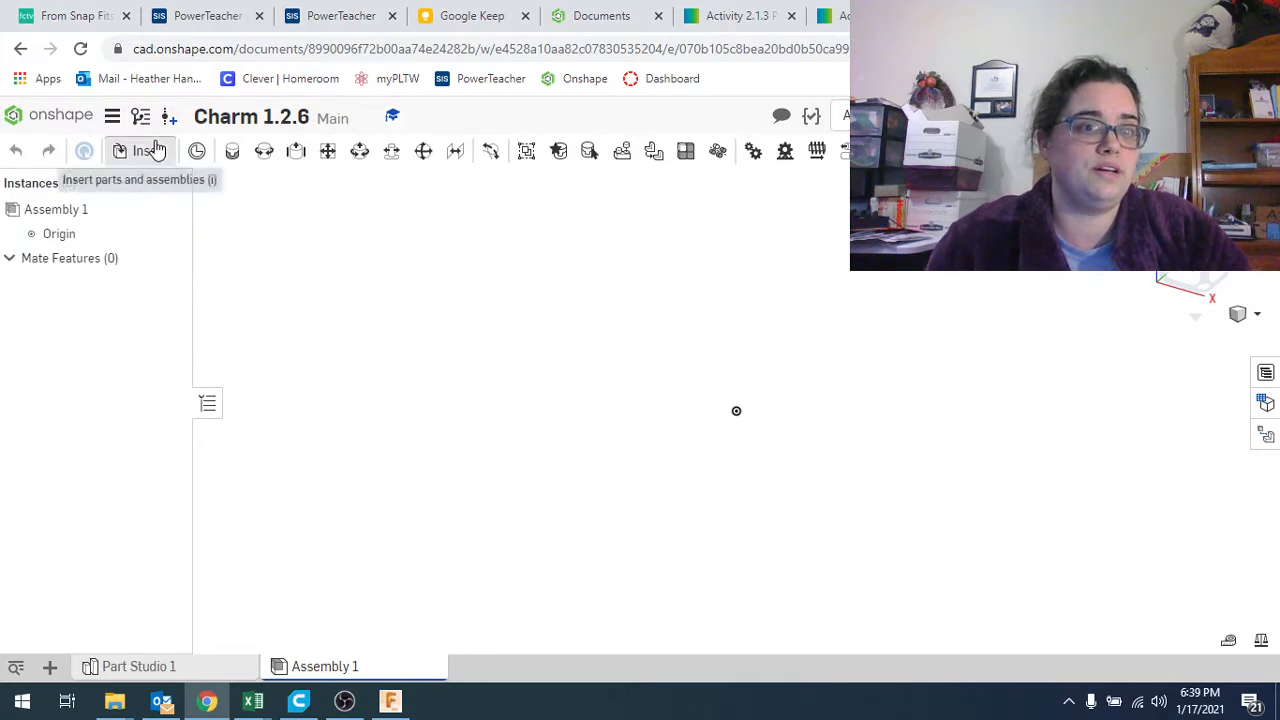
click(148, 150)
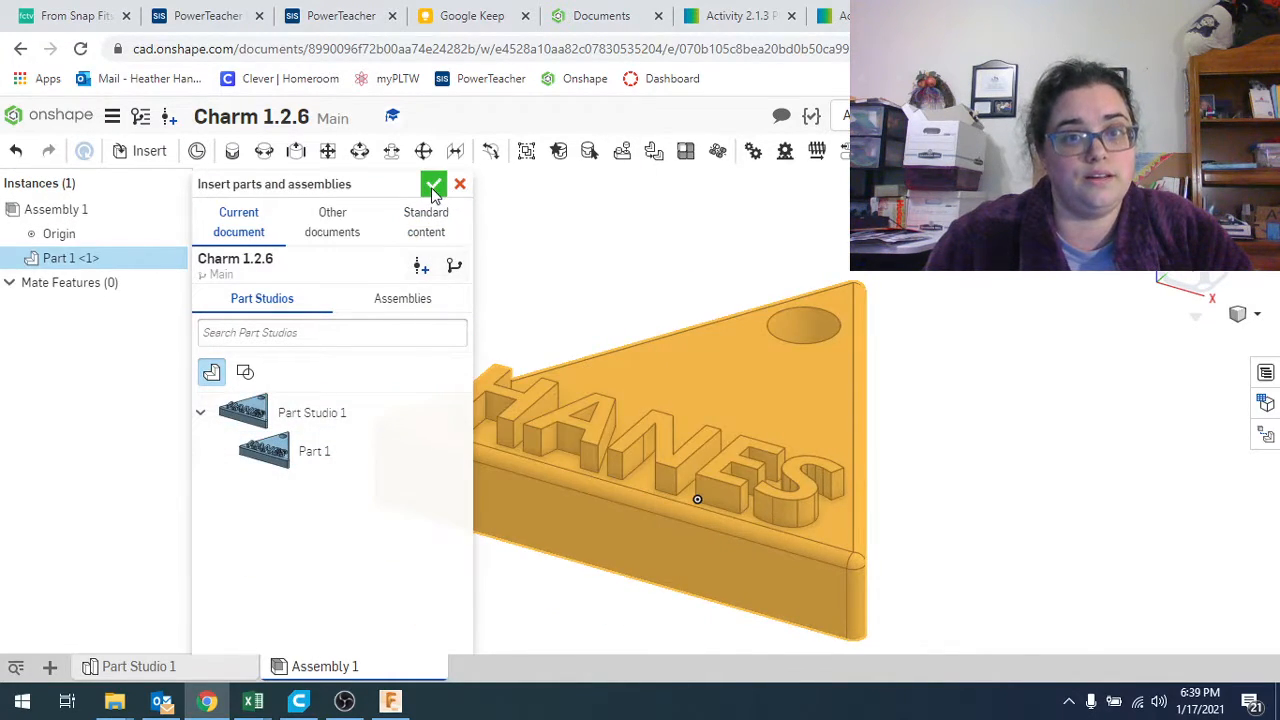
Finish inserting Part 1, then pick the charm's hole centre as the Fastened mate connector.
click(434, 184)
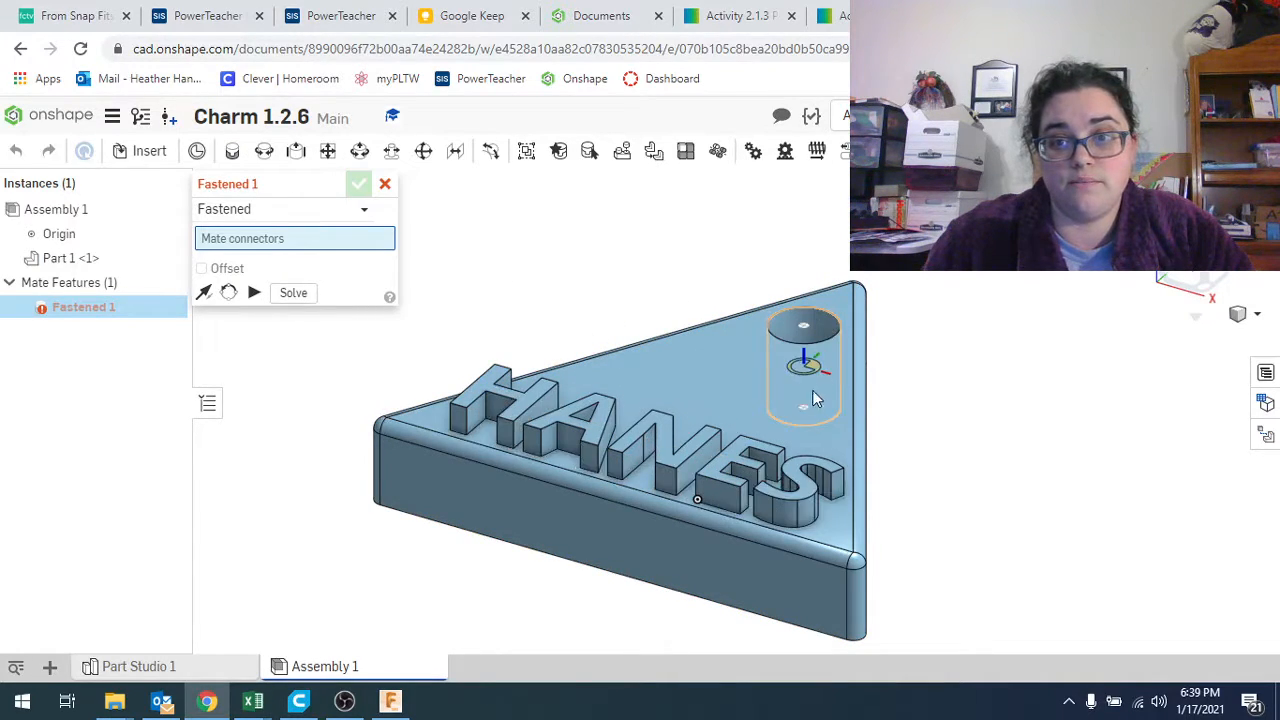
click(620, 540)
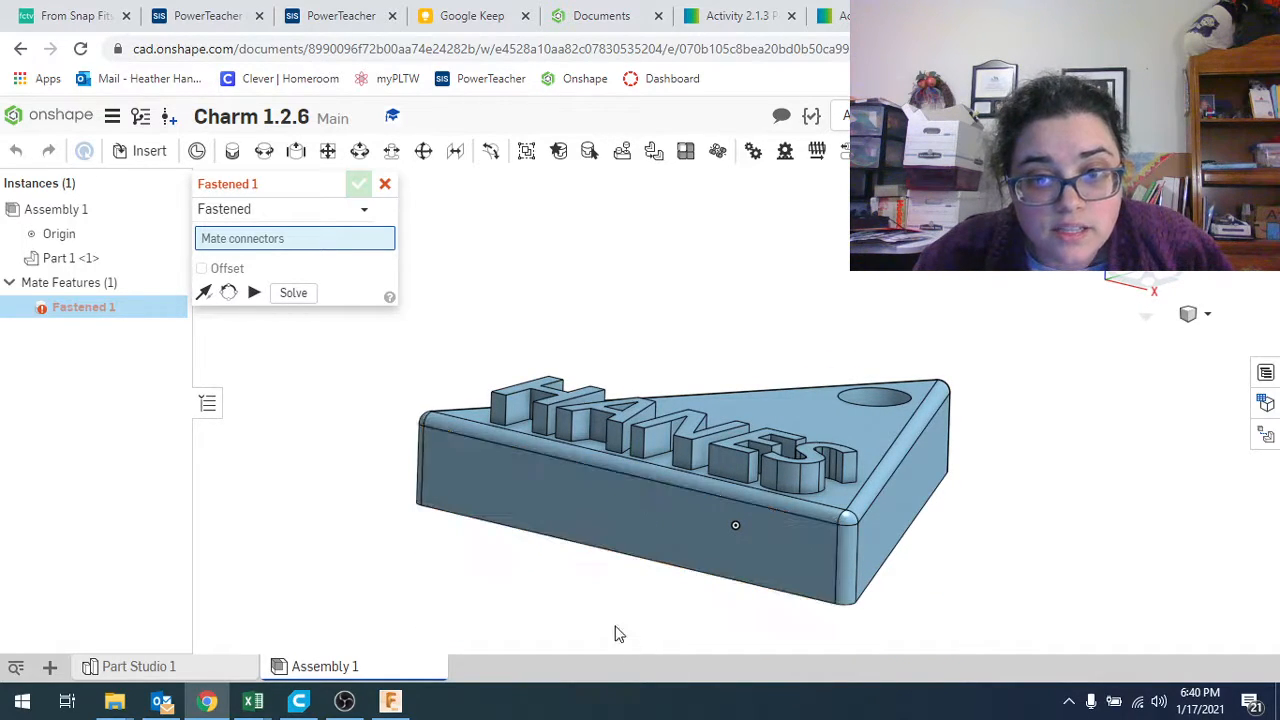
click(630, 515)
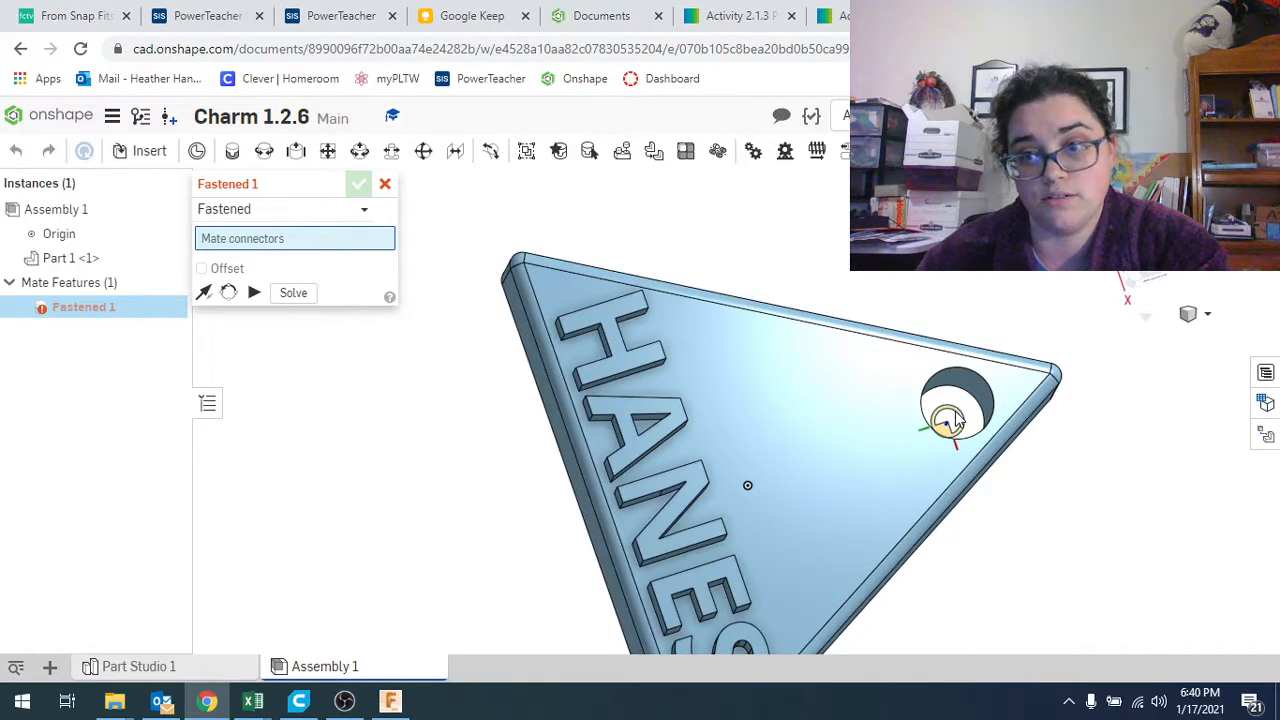
click(947, 418)
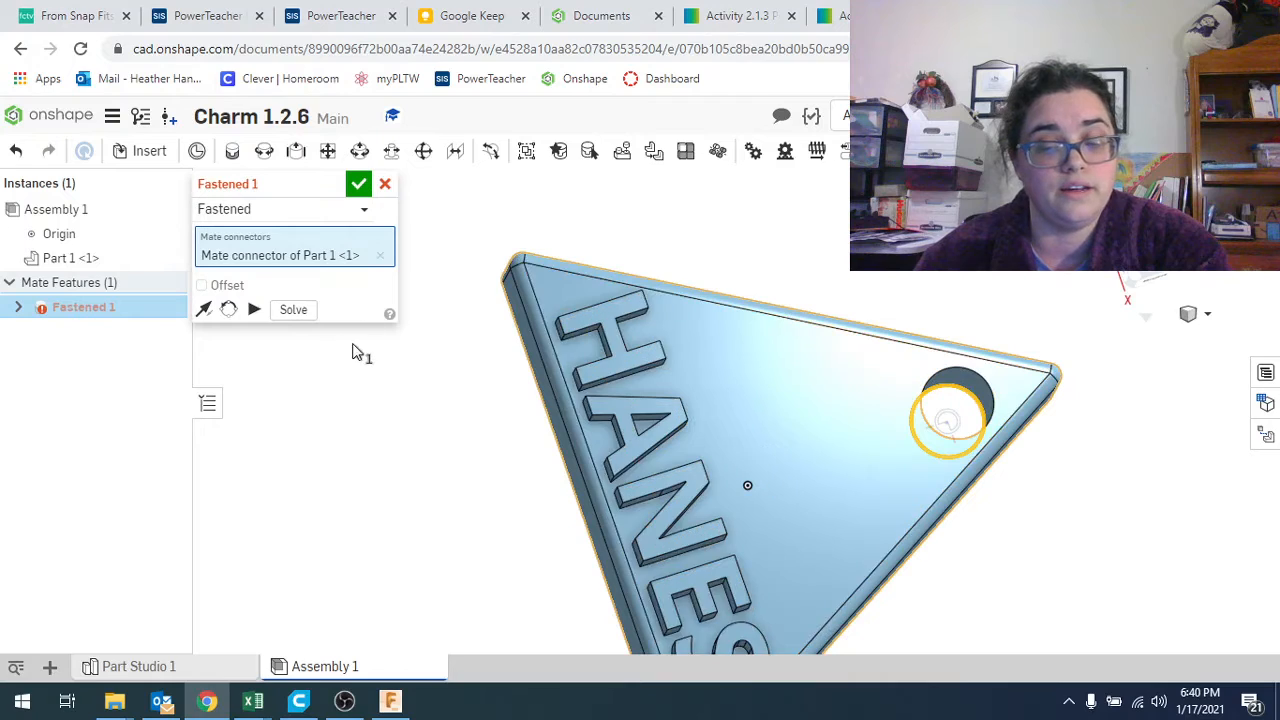